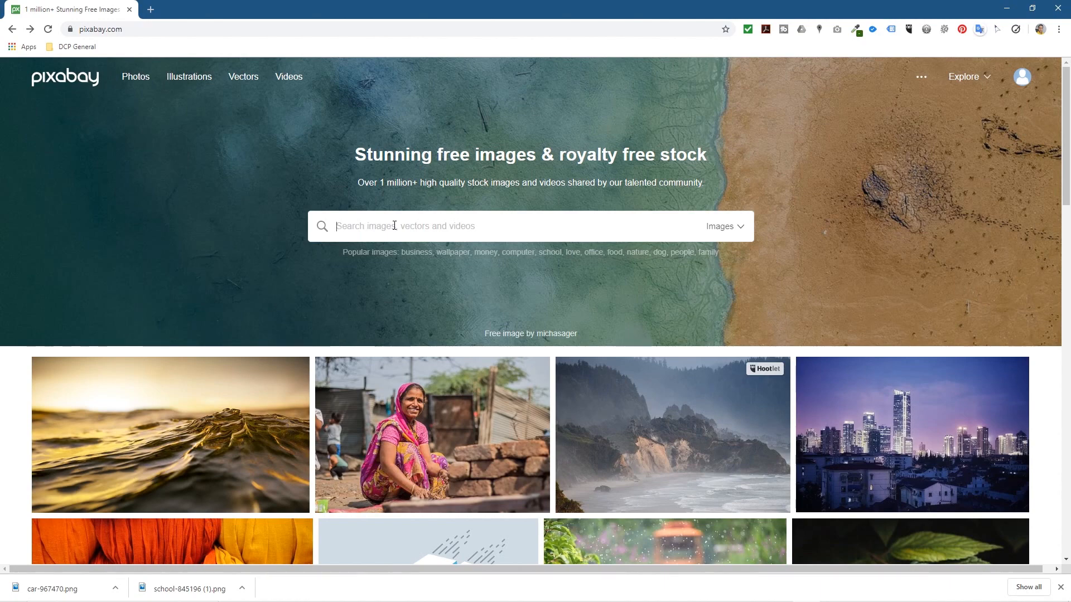
# Step: Search Pixabay for 'png' and open the schoolgirl and black car images in tabs
pyautogui.write('png')
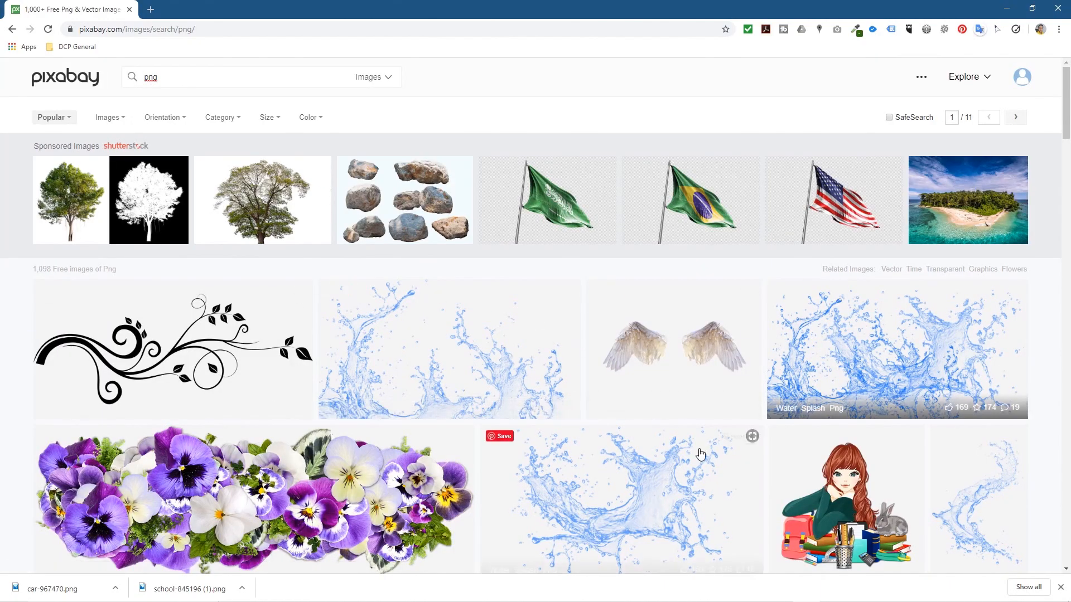
pyautogui.scroll(-3)
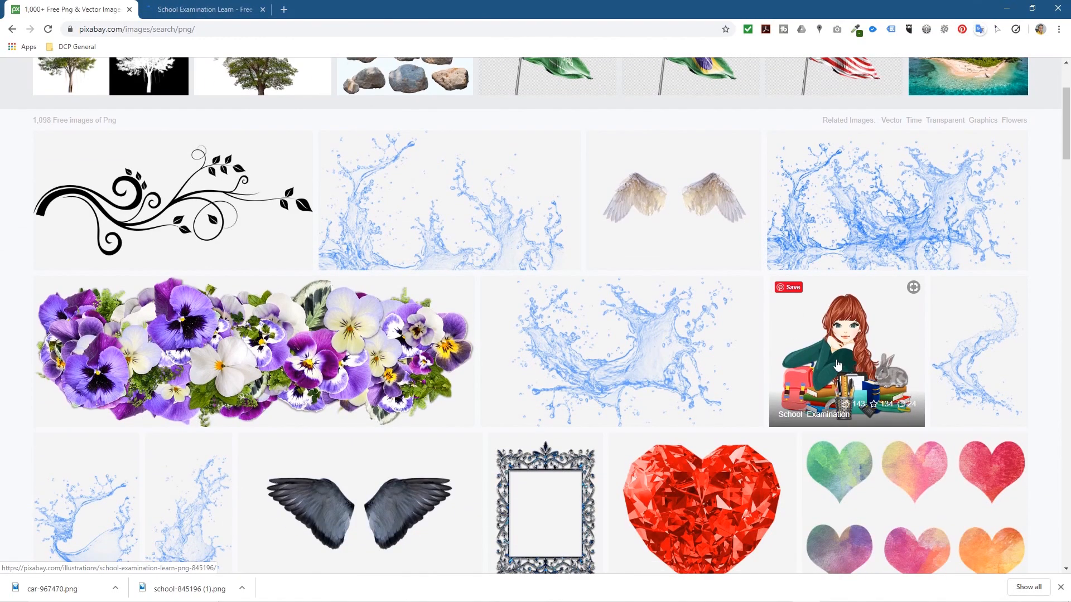
pyautogui.scroll(-3)
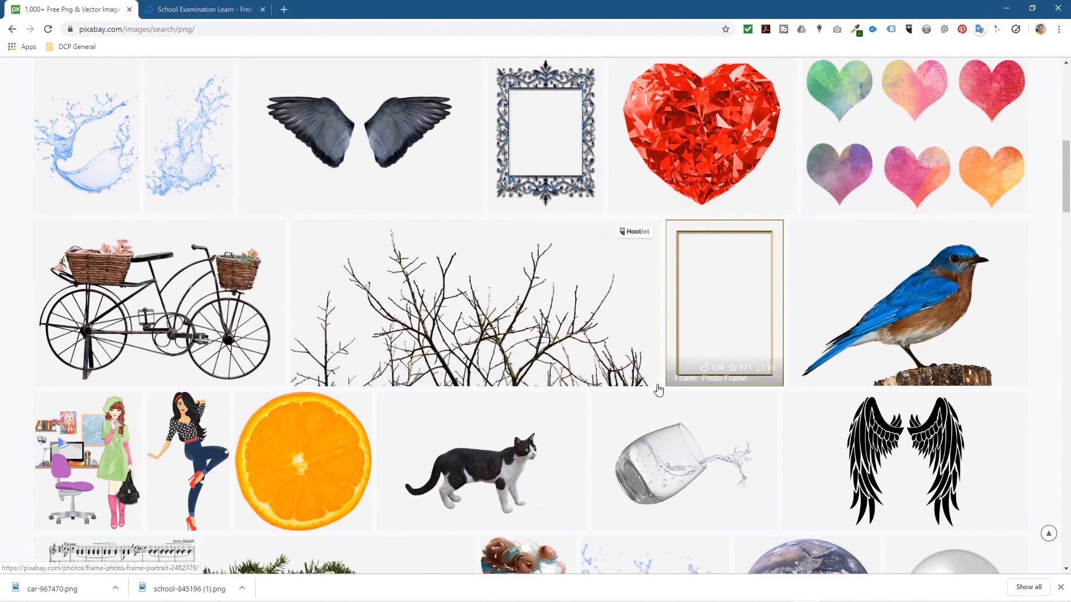
pyautogui.scroll(-3)
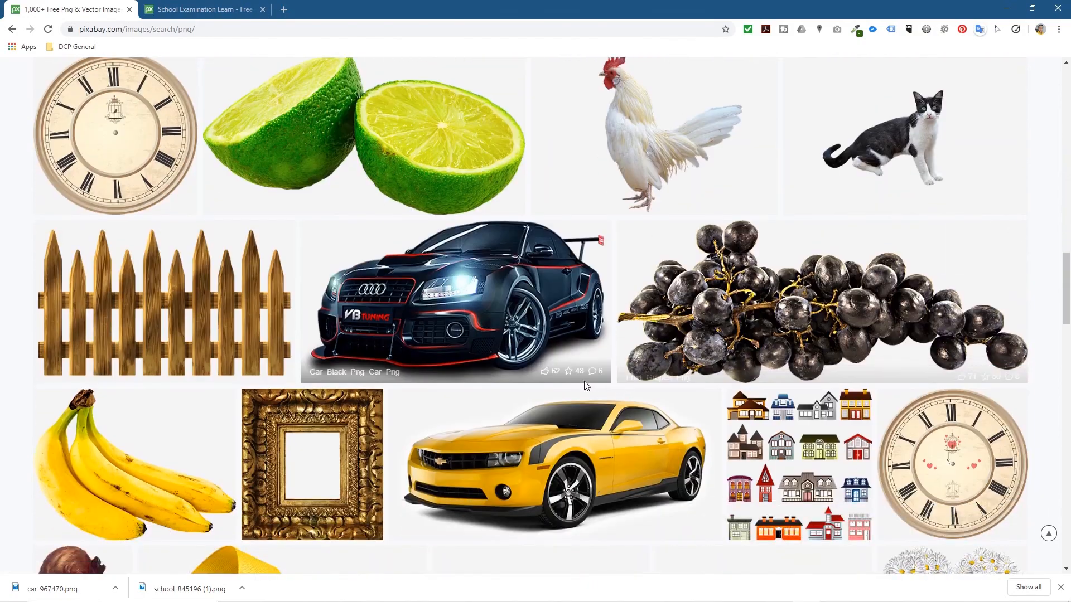
pyautogui.moveTo(470, 286)
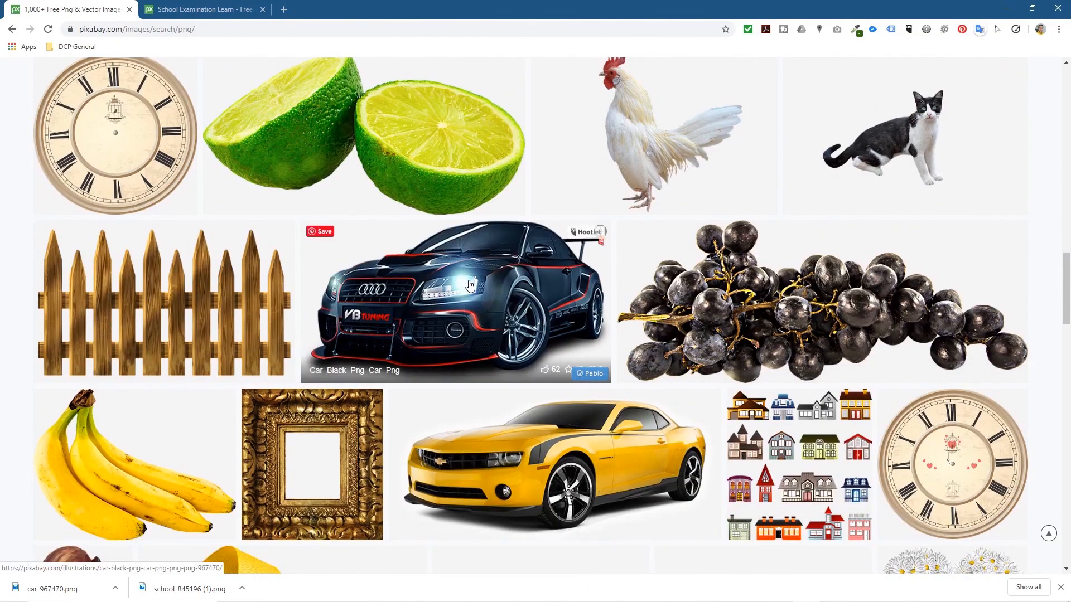
pyautogui.click(470, 285)
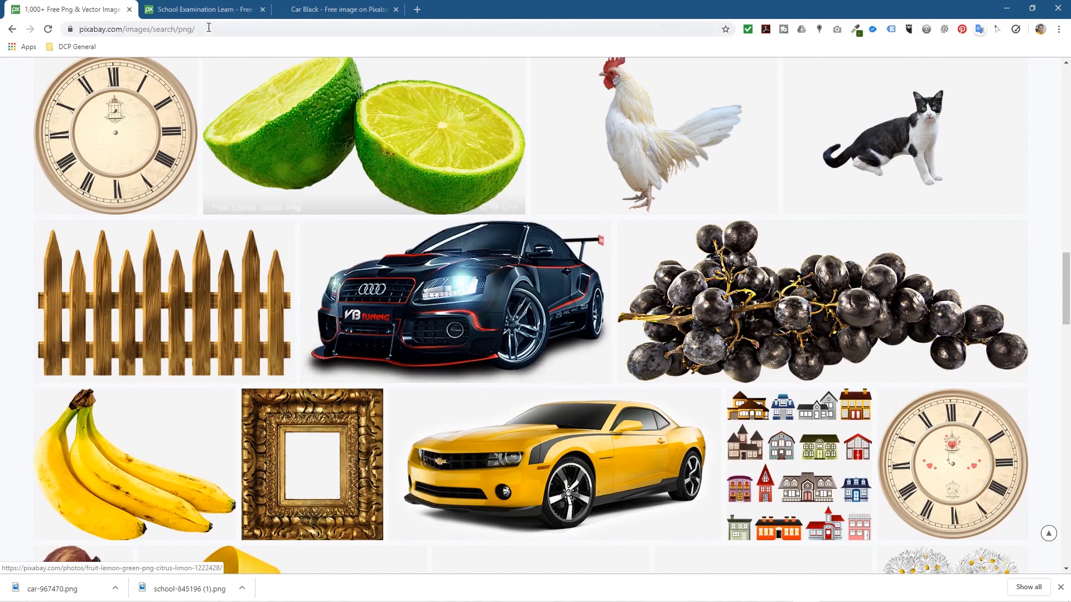
# Step: Download the schoolgirl PNG, then start the black car image's Free Download
pyautogui.click(207, 9)
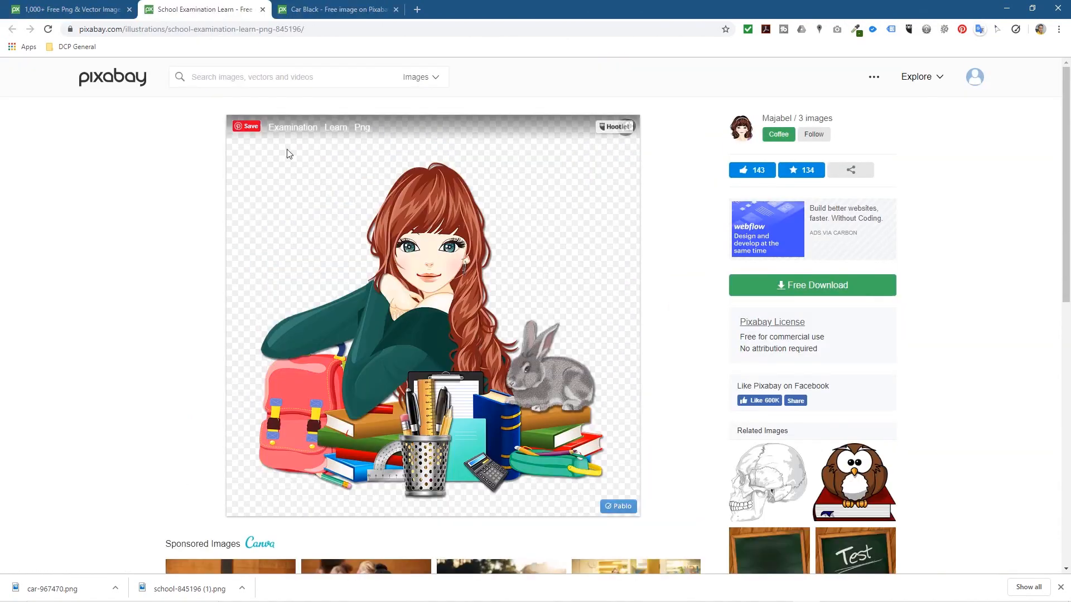
pyautogui.click(812, 285)
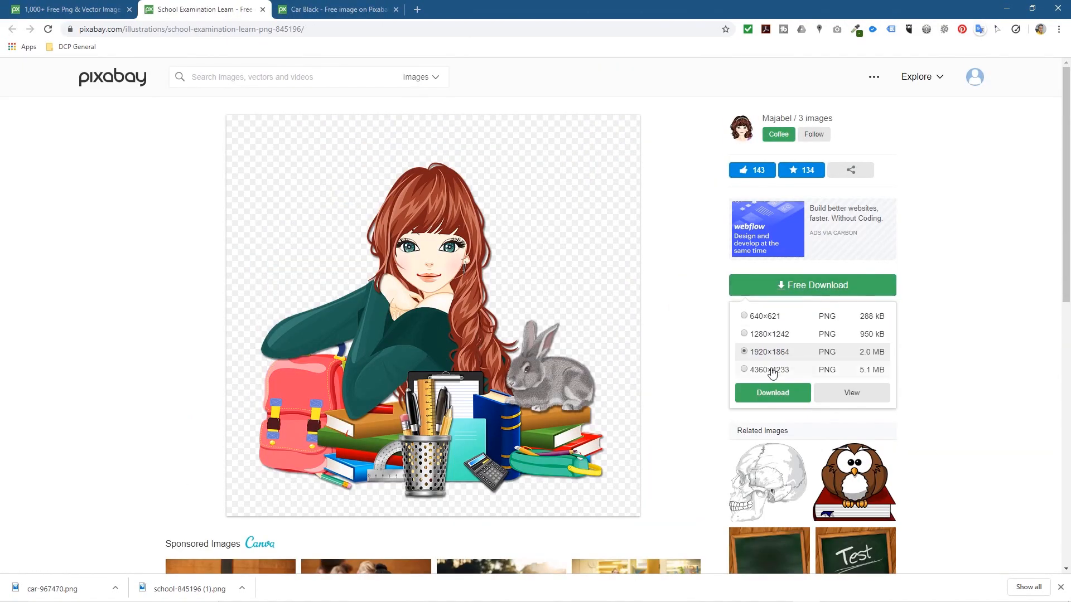
pyautogui.click(772, 393)
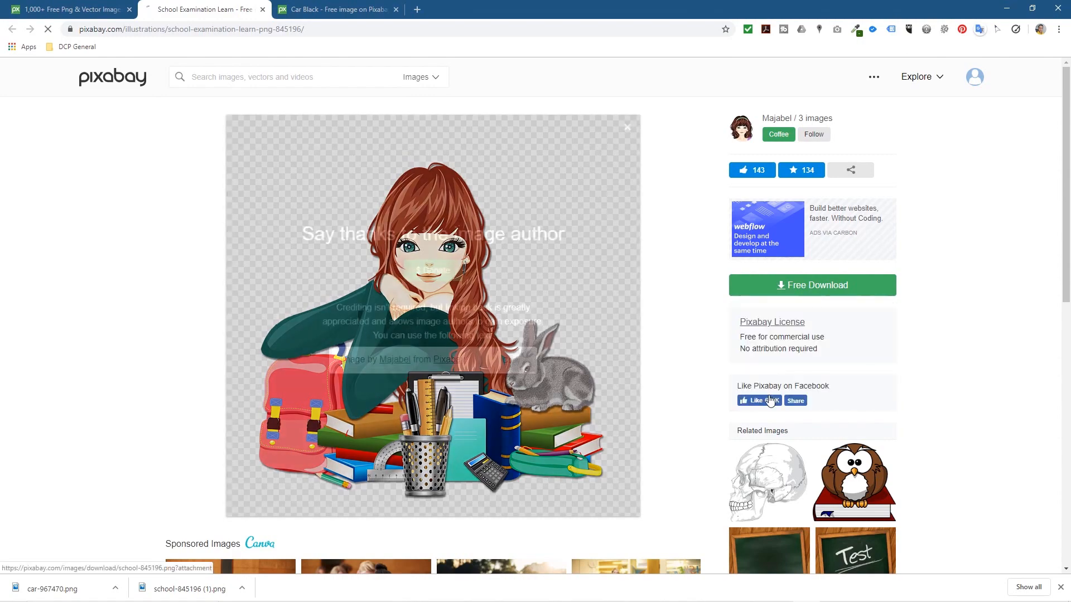
pyautogui.click(334, 9)
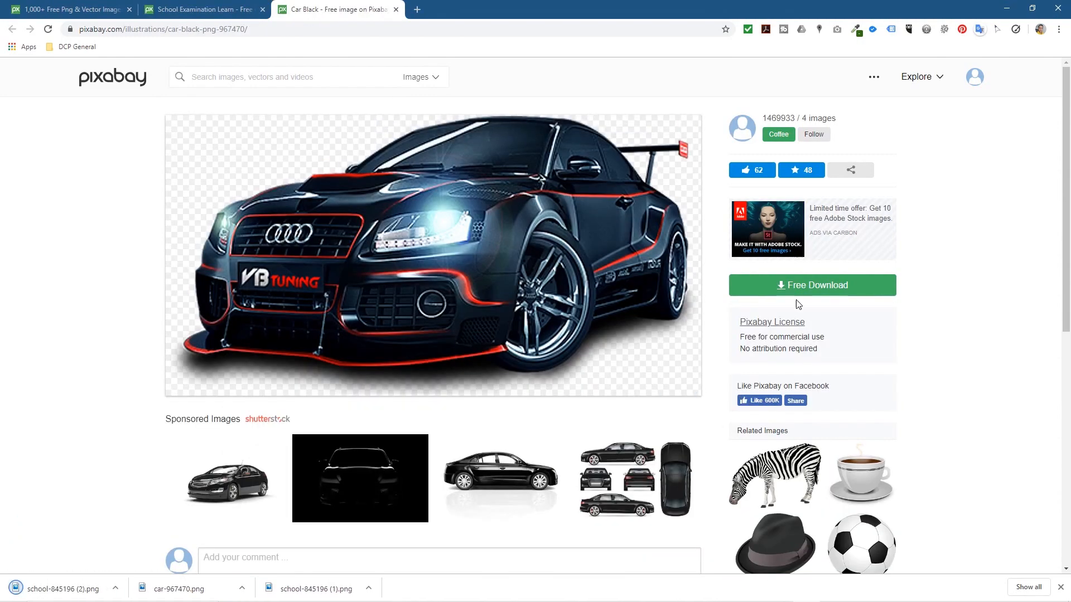
pyautogui.click(812, 285)
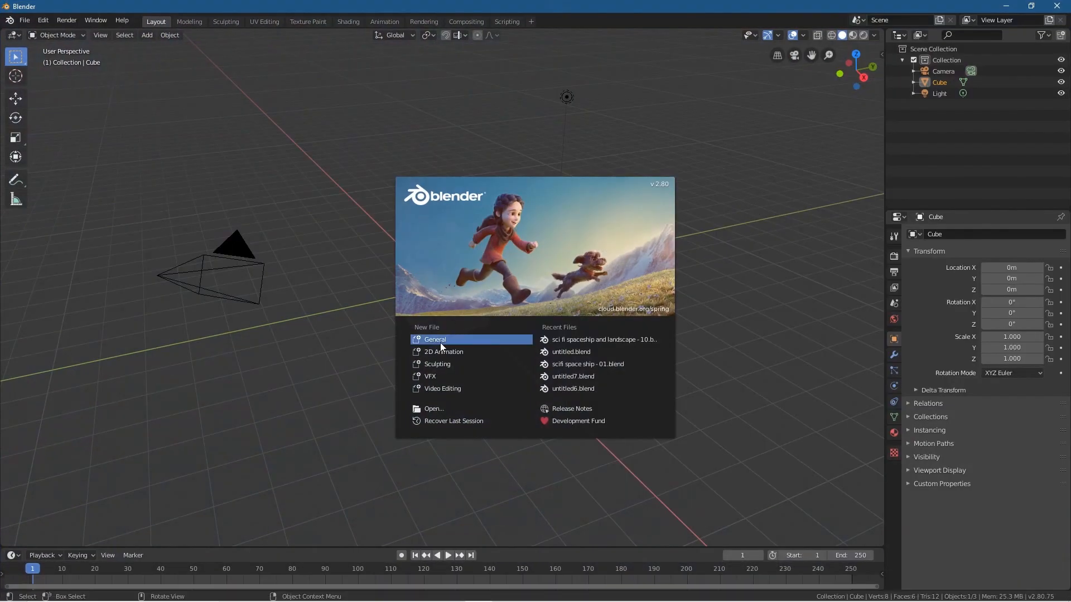
# Step: Start a General scene and show the Screencast Keys sidebar settings
pyautogui.click(434, 340)
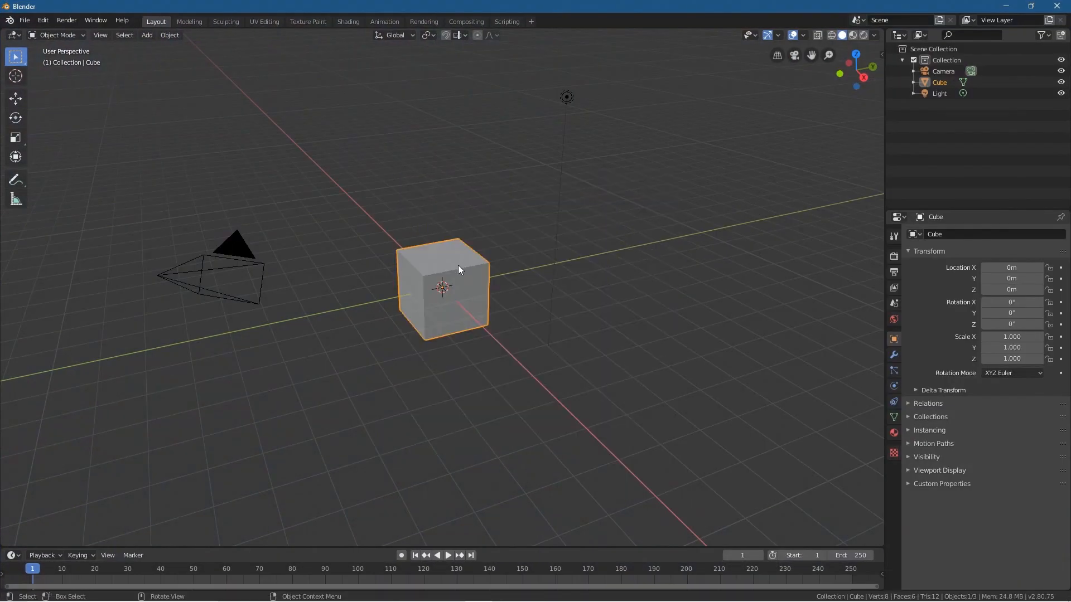
pyautogui.moveTo(465, 262)
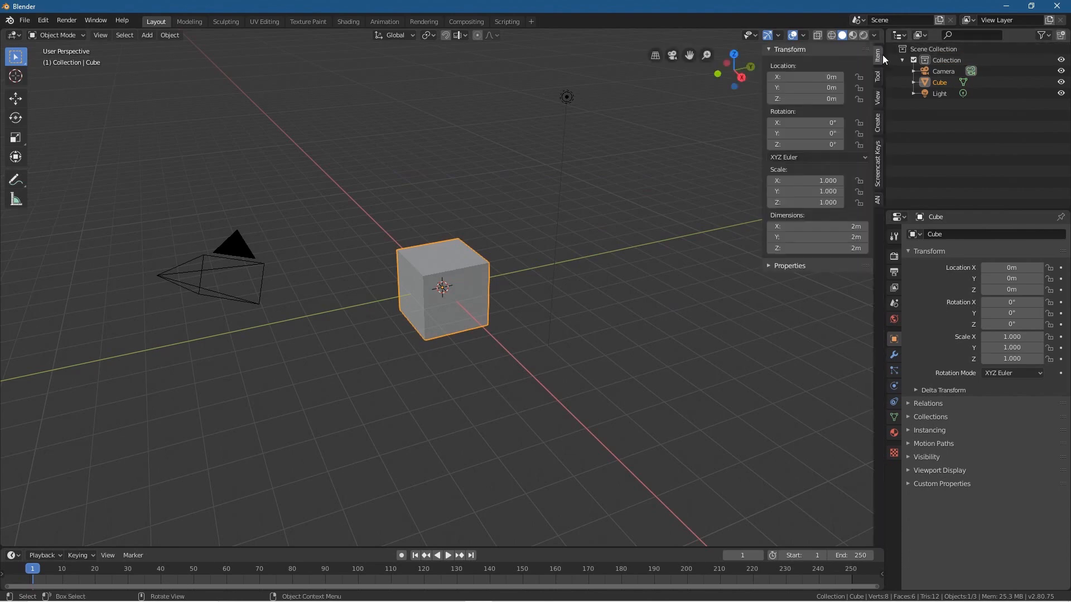
pyautogui.click(877, 164)
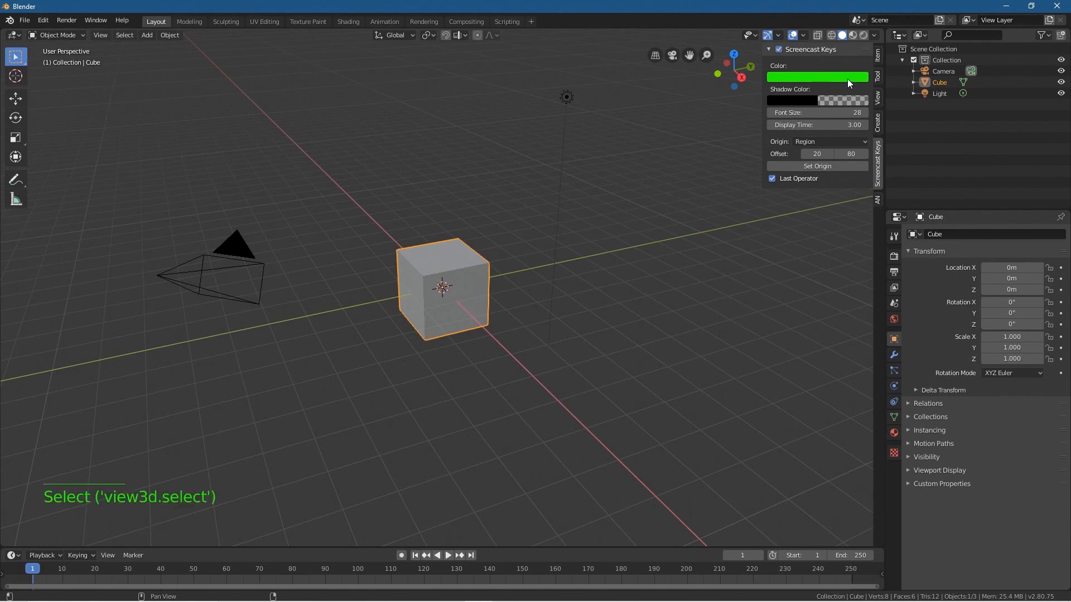
pyautogui.moveTo(596, 213)
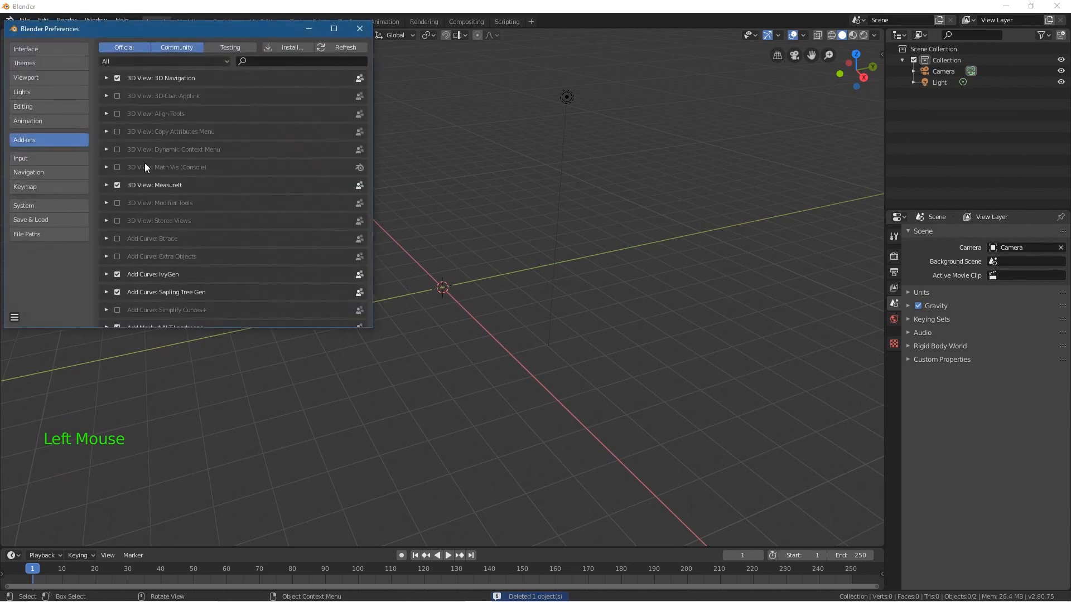
# Step: Search the add-ons for 'plane' to confirm Import Images as Planes is available
pyautogui.click(301, 62)
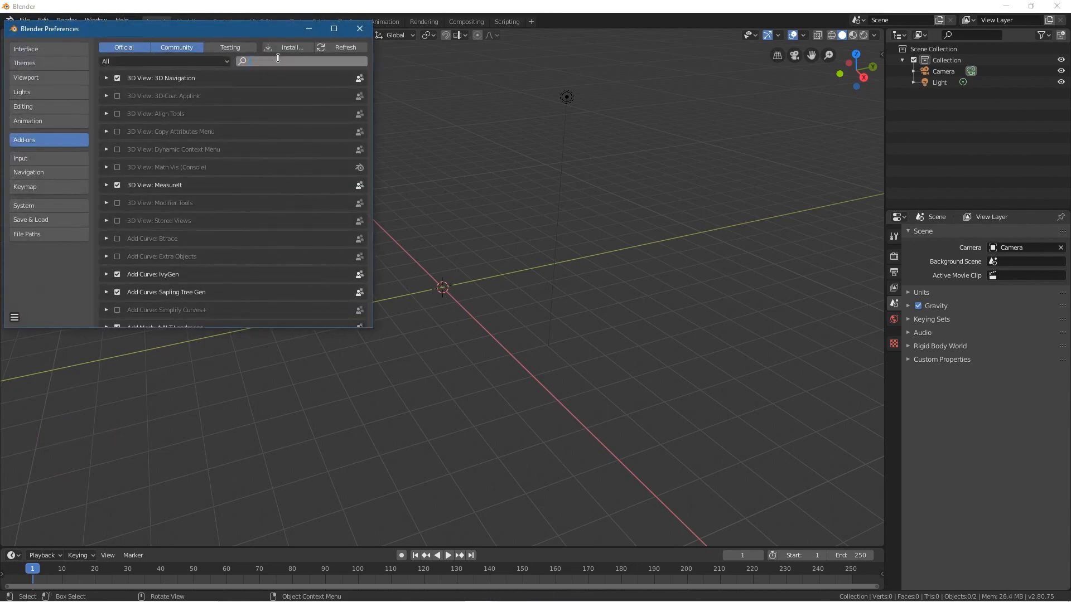
pyautogui.write('plane')
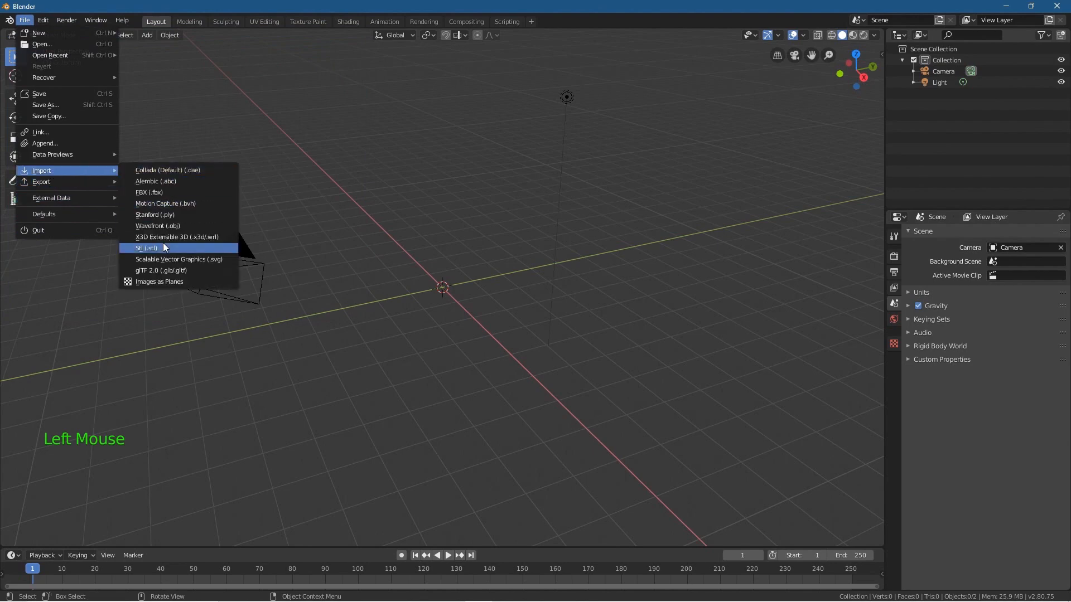
pyautogui.click(139, 247)
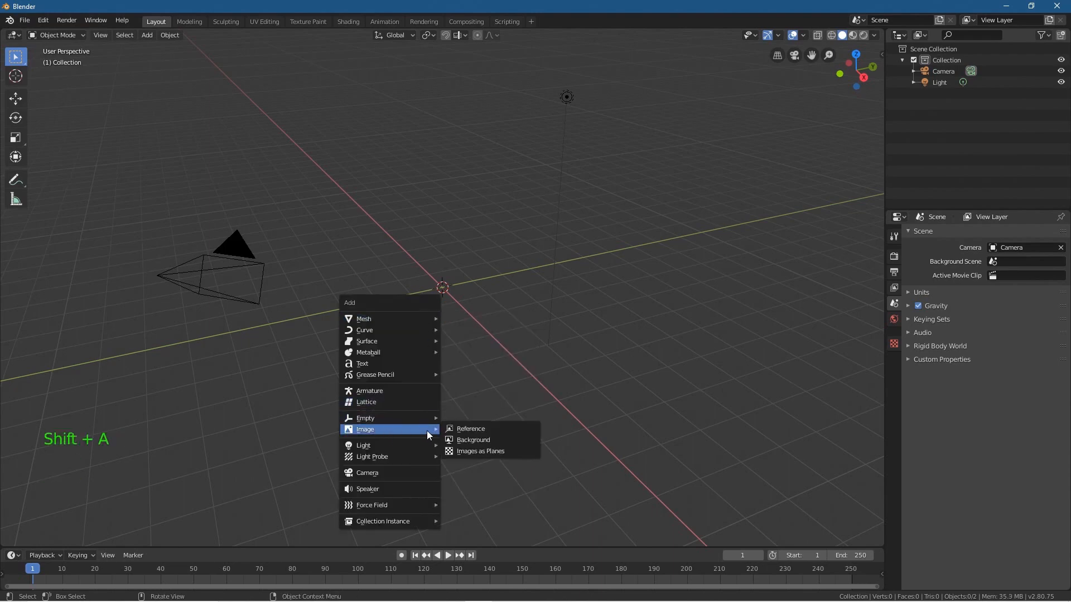
pyautogui.moveTo(496, 451)
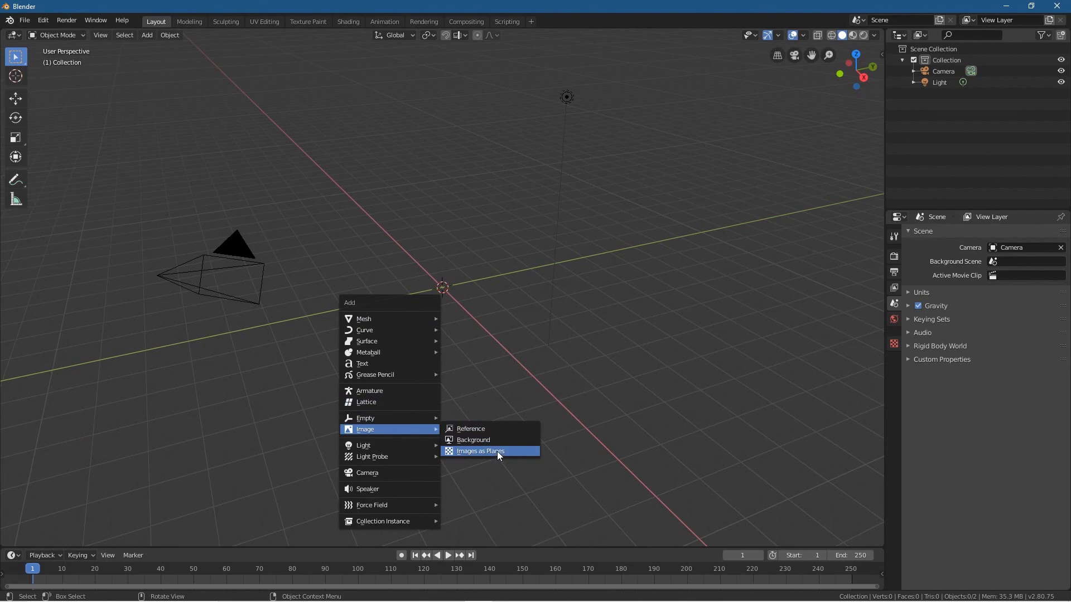
# Step: Import school-845196 (2).png as an image plane at the scene origin
pyautogui.click(480, 451)
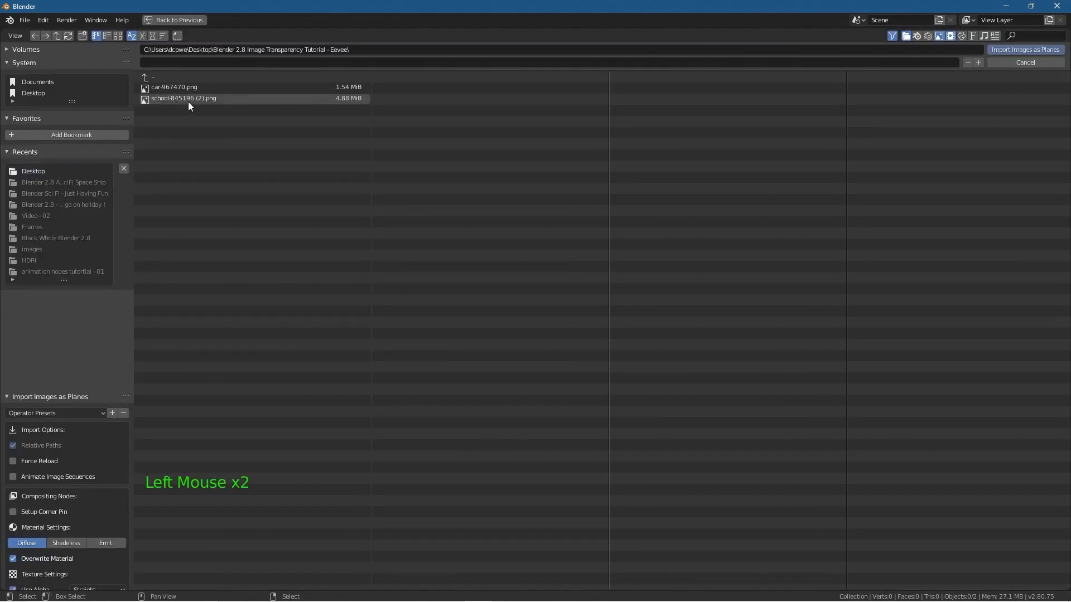
pyautogui.click(185, 98)
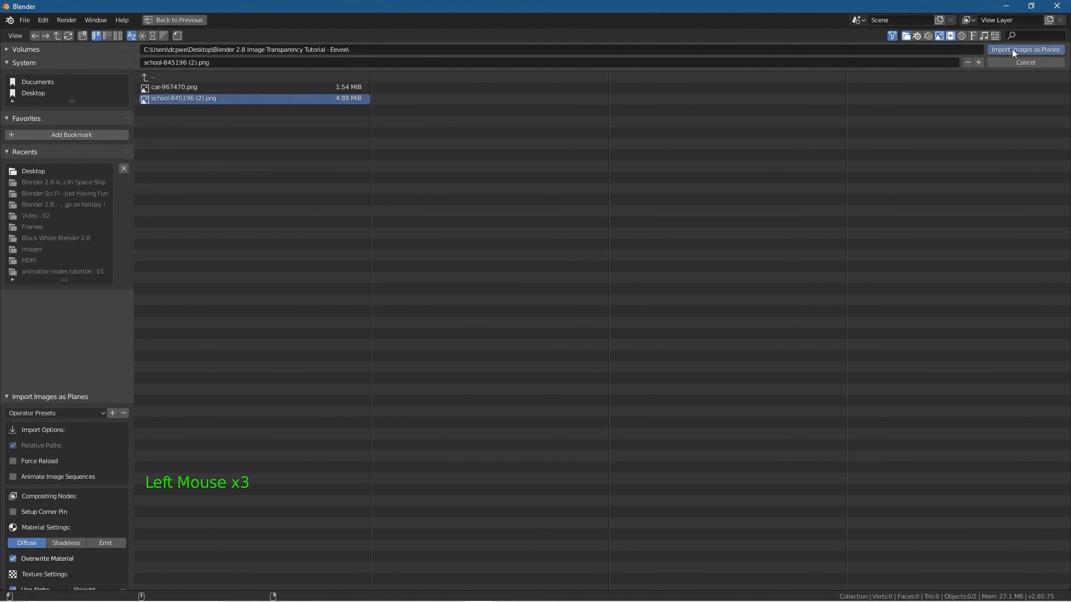
pyautogui.click(1030, 67)
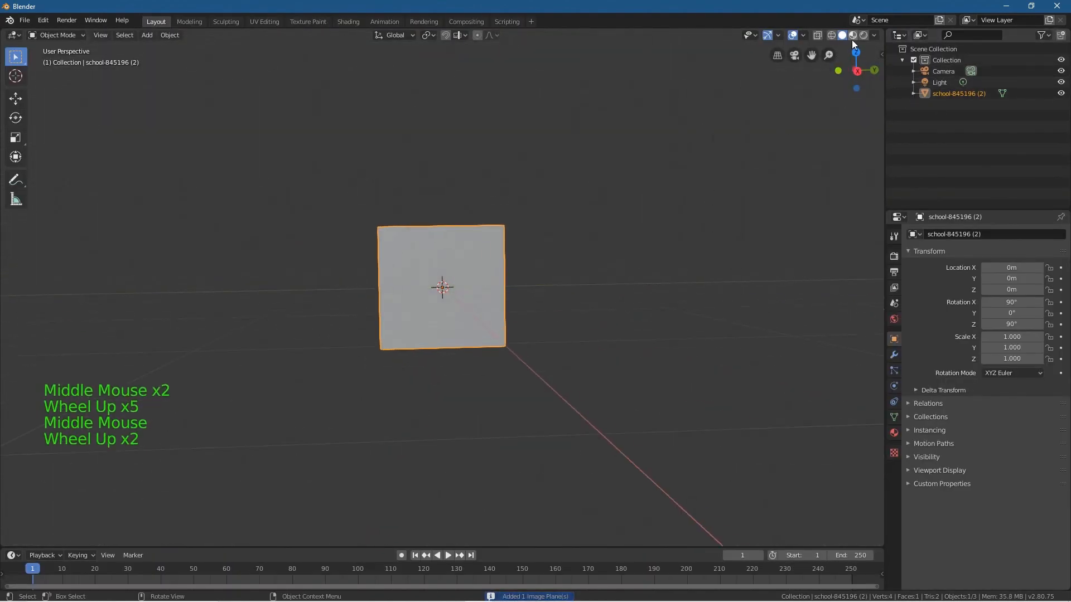
pyautogui.moveTo(863, 35)
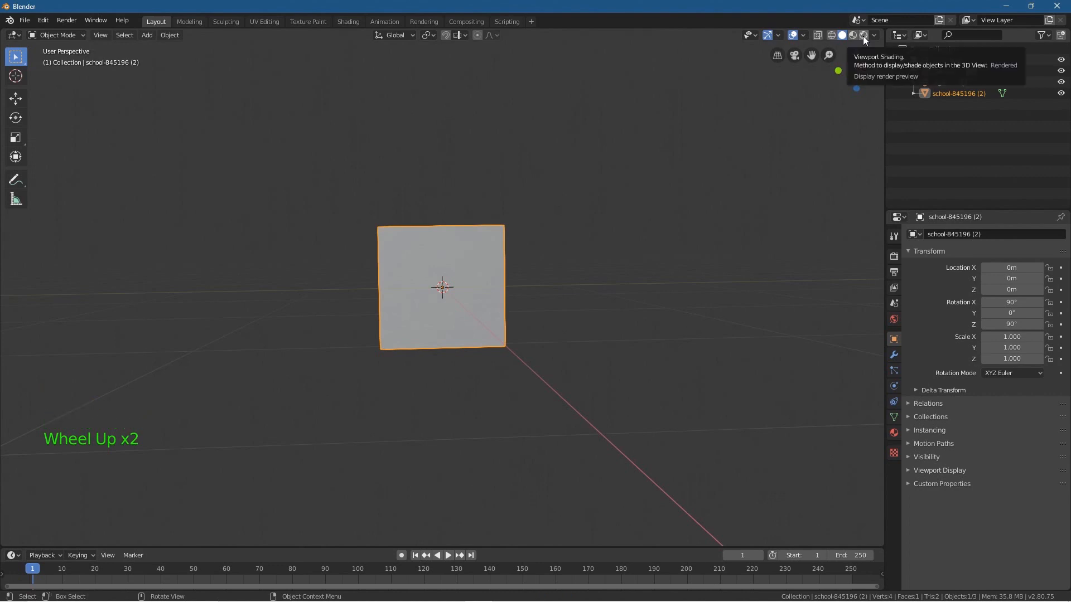
# Step: Switch viewport shading to Rendered and zoom to view the schoolgirl plane
pyautogui.click(864, 35)
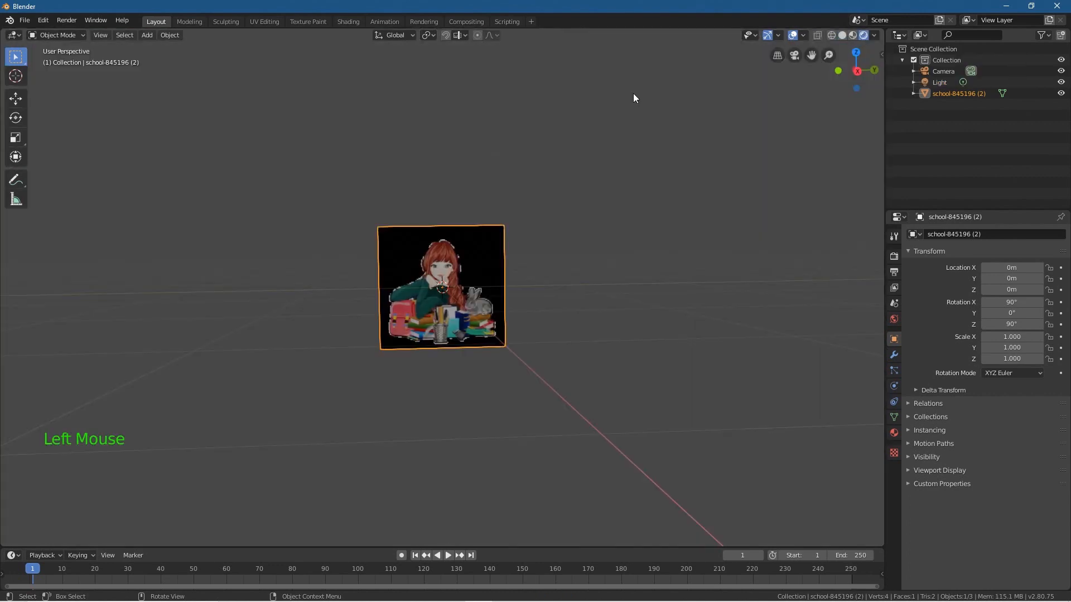
pyautogui.scroll(3)
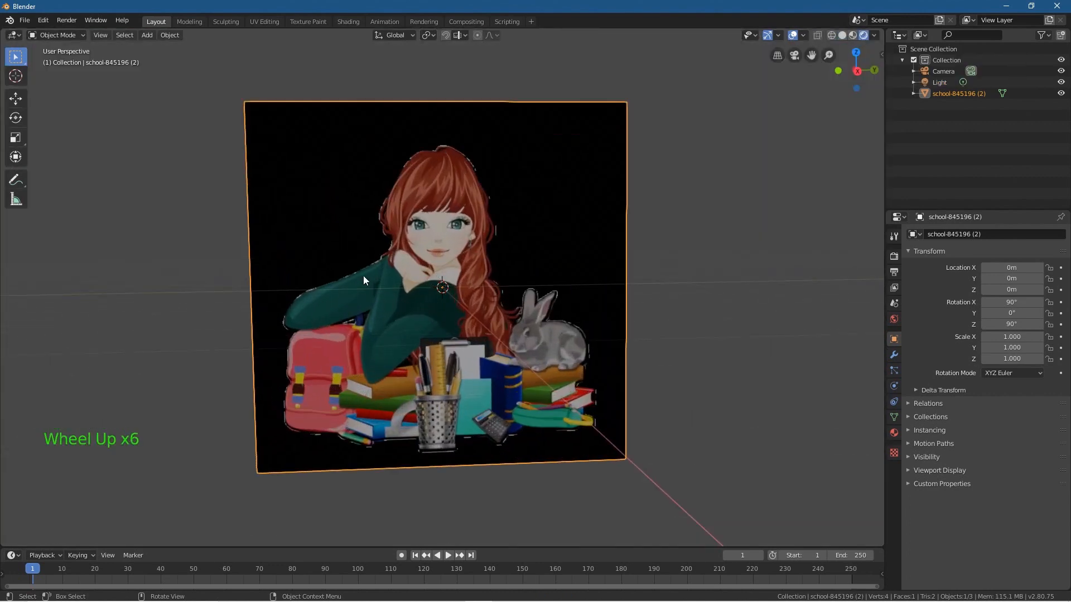
pyautogui.scroll(-3)
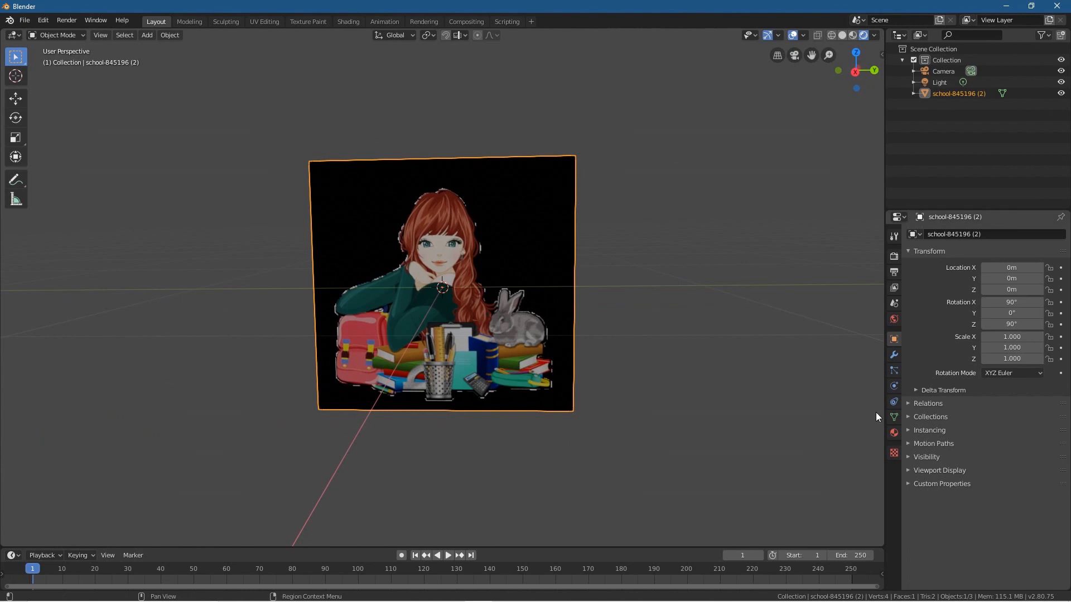
pyautogui.moveTo(893, 431)
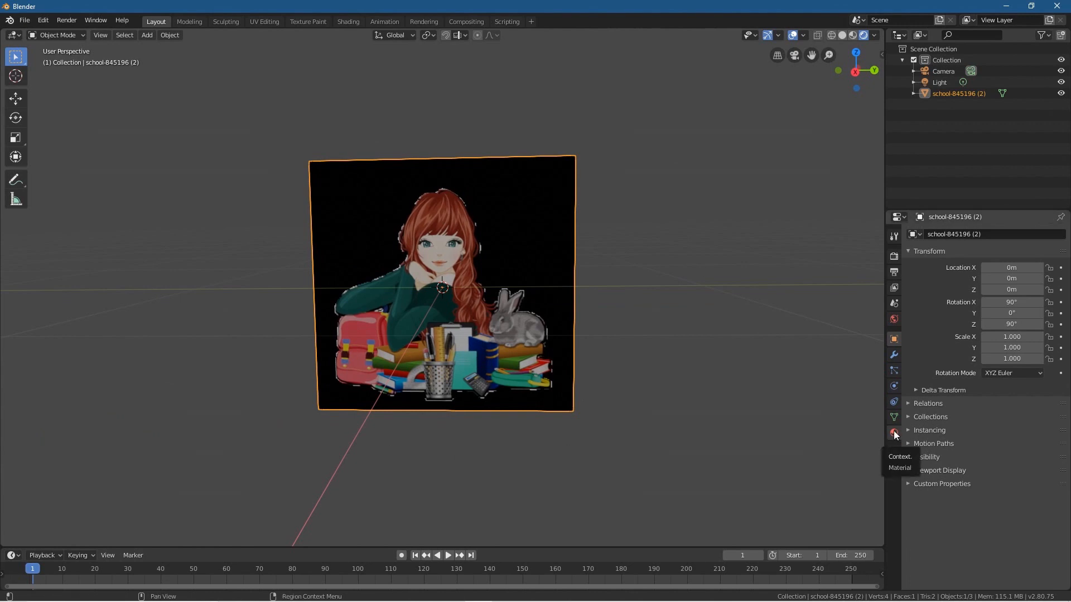
# Step: Change the schoolgirl plane material's Blend Mode from Opaque to Alpha Blend
pyautogui.click(893, 433)
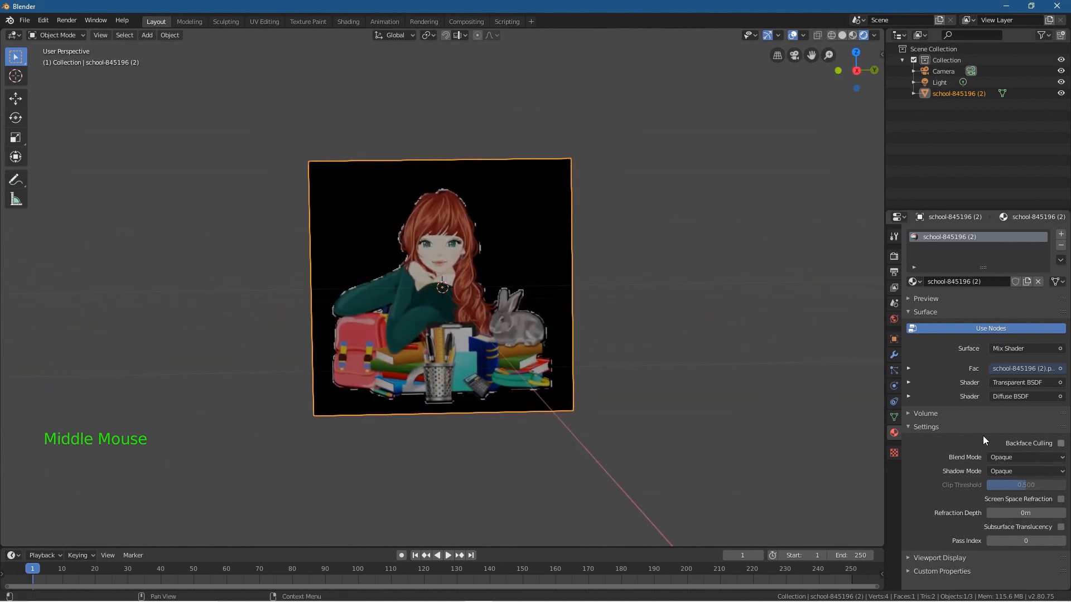
pyautogui.click(1025, 457)
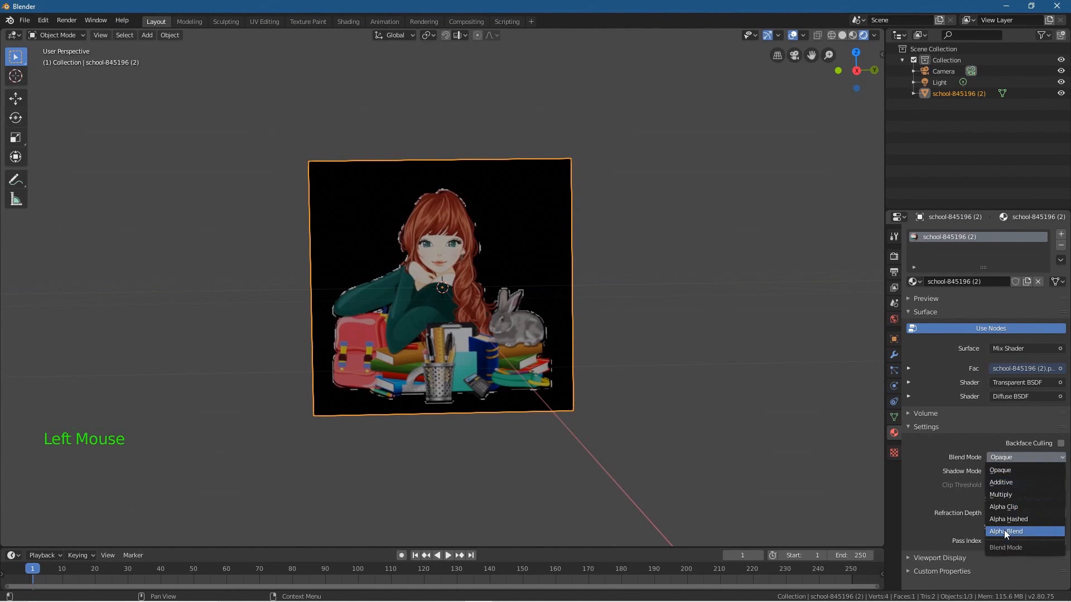
pyautogui.click(1007, 532)
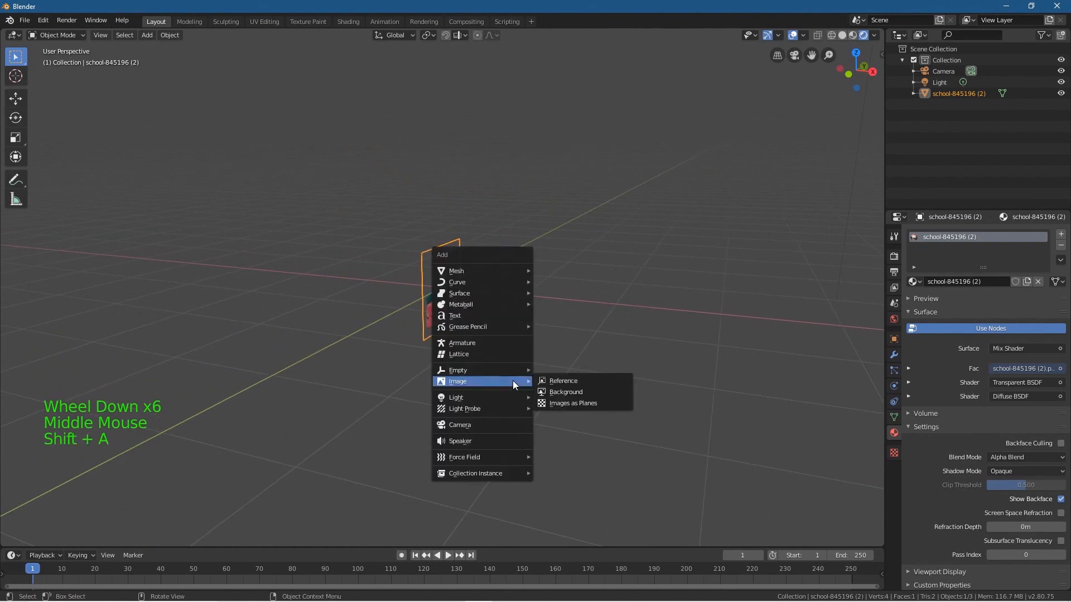
pyautogui.moveTo(478, 271)
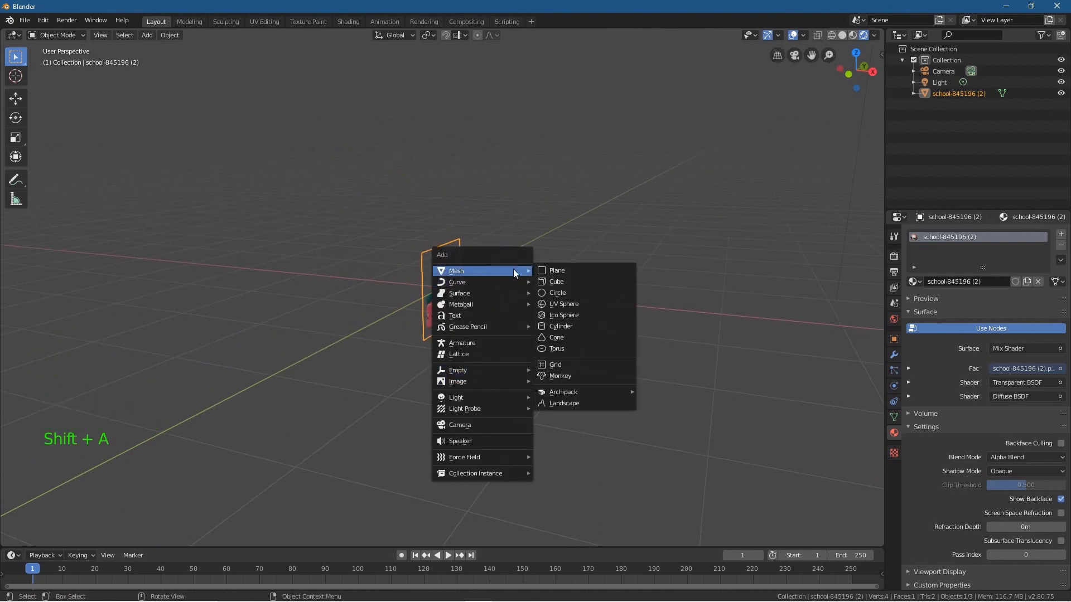
# Step: Add a UV sphere, shrink it, and move it behind the schoolgirl plane
pyautogui.click(564, 304)
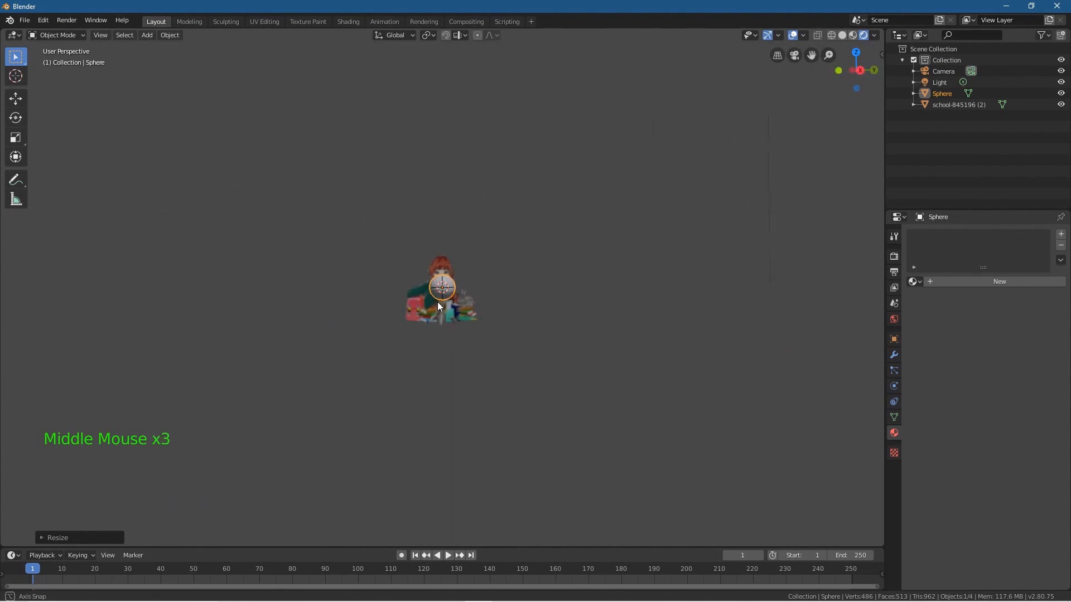
pyautogui.press('G')
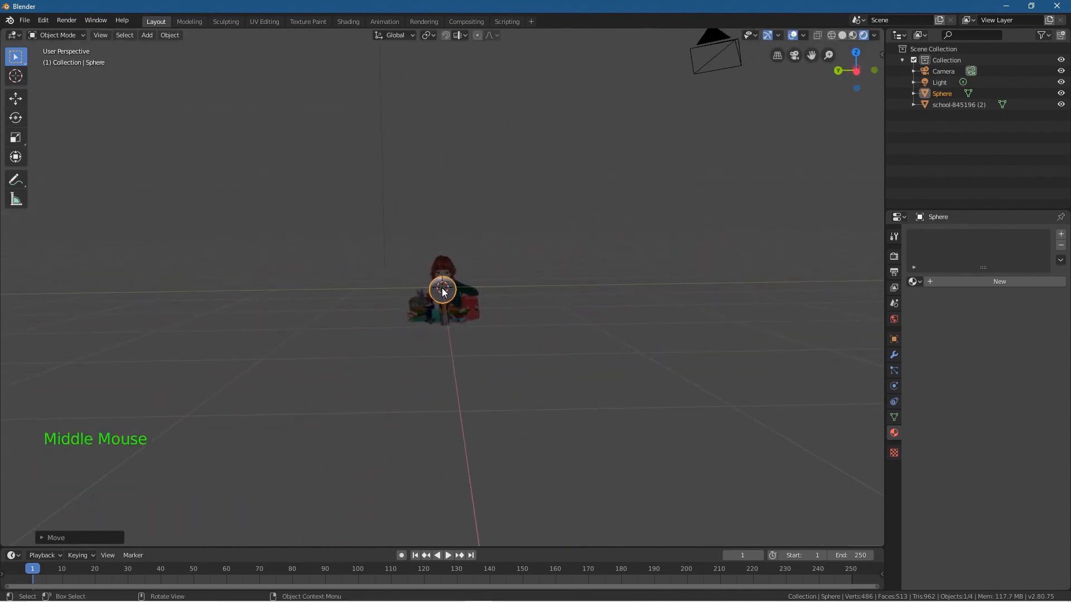
pyautogui.press('g')
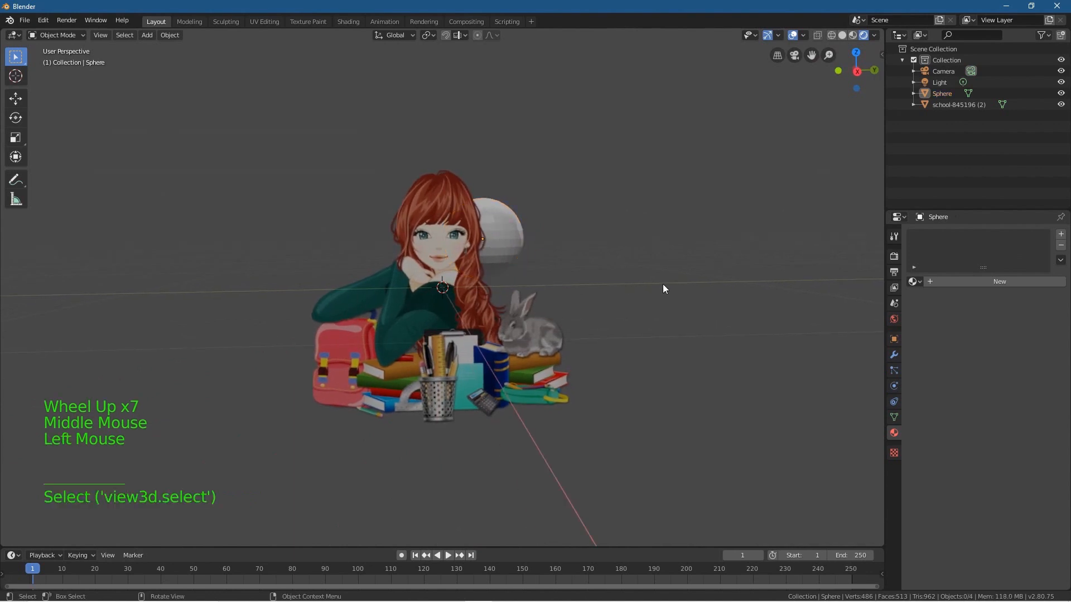
pyautogui.moveTo(494, 221)
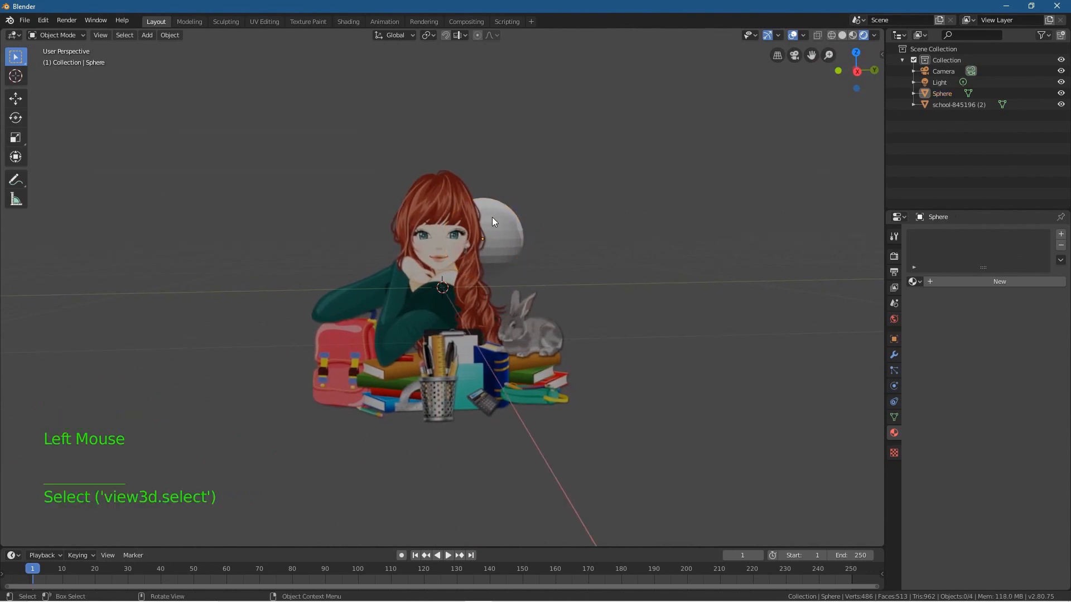
pyautogui.scroll(3)
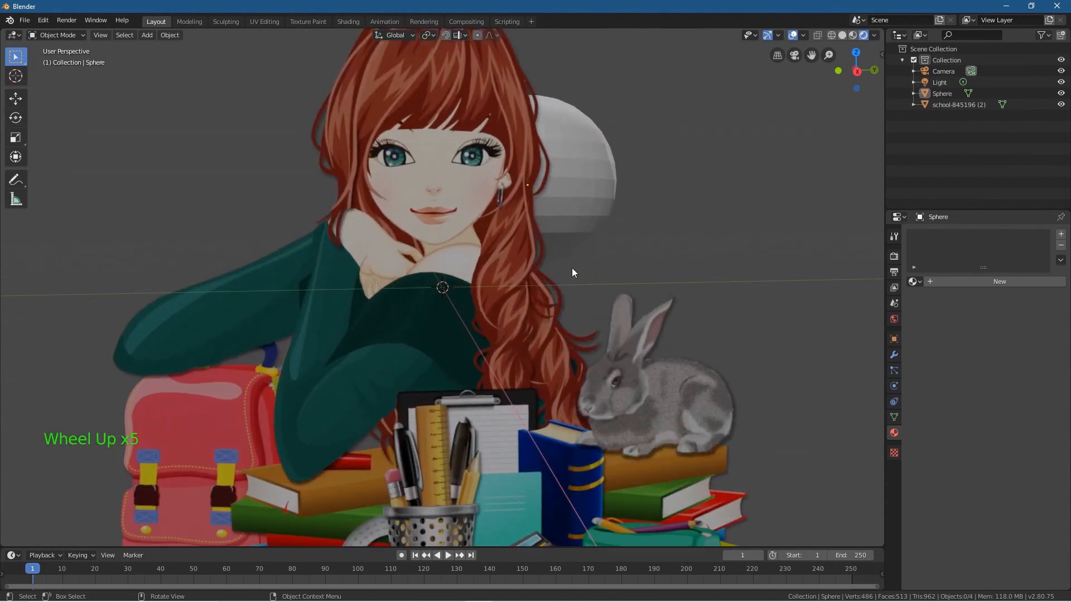
pyautogui.scroll(-3)
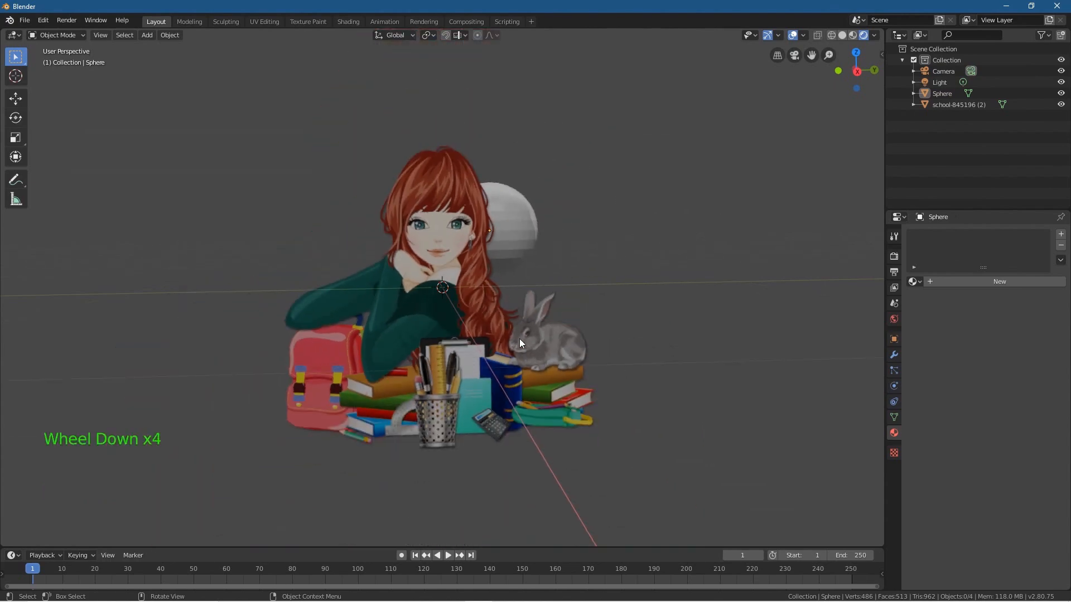
pyautogui.scroll(-3)
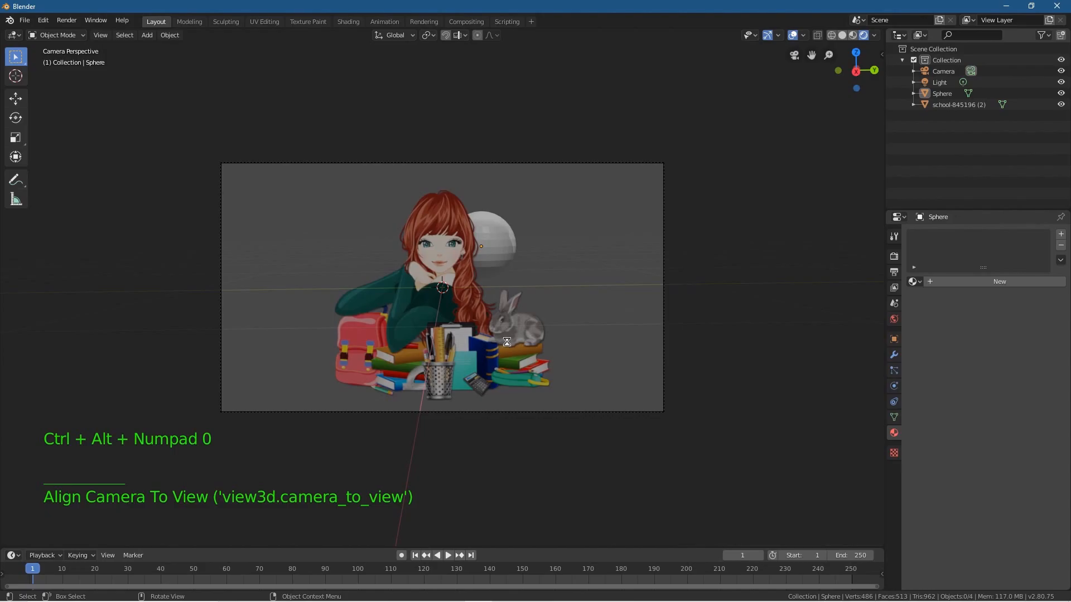
# Step: Render the camera view of the schoolgirl and sphere with F12
pyautogui.press('F12')
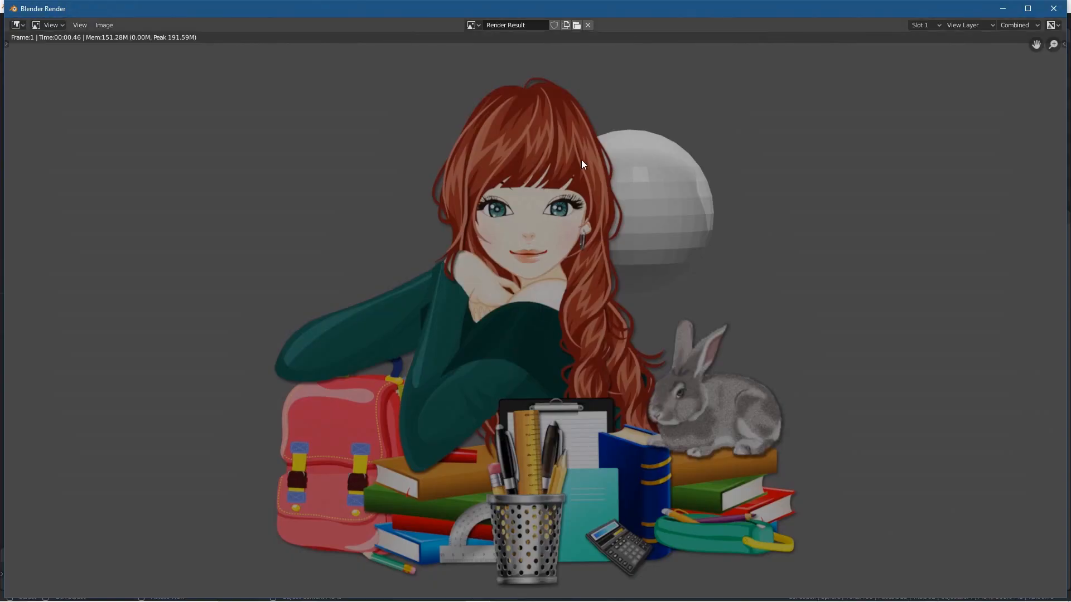
pyautogui.moveTo(682, 536)
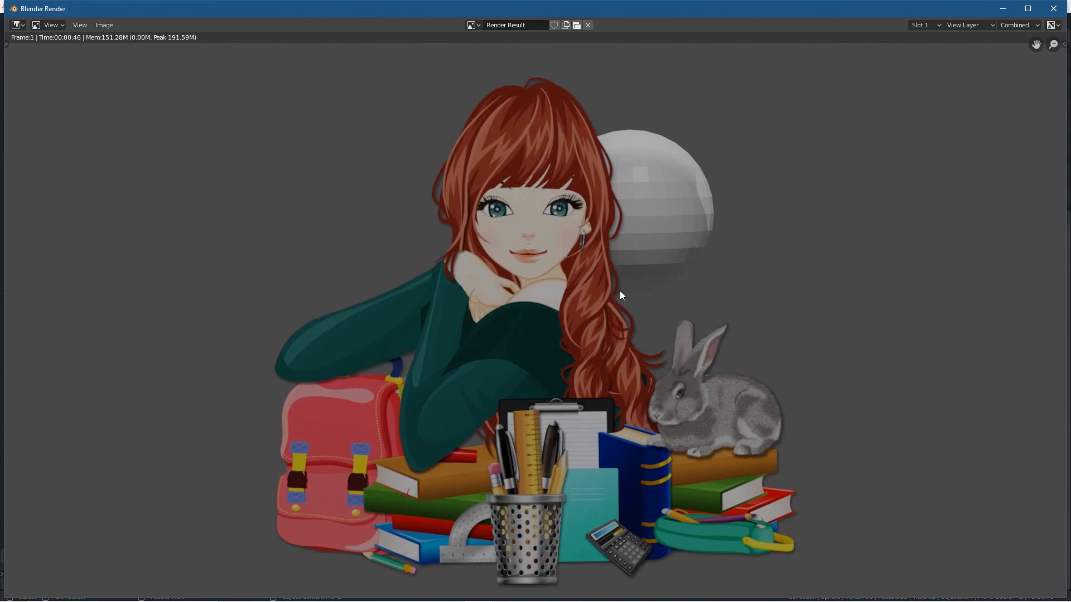
pyautogui.moveTo(646, 208)
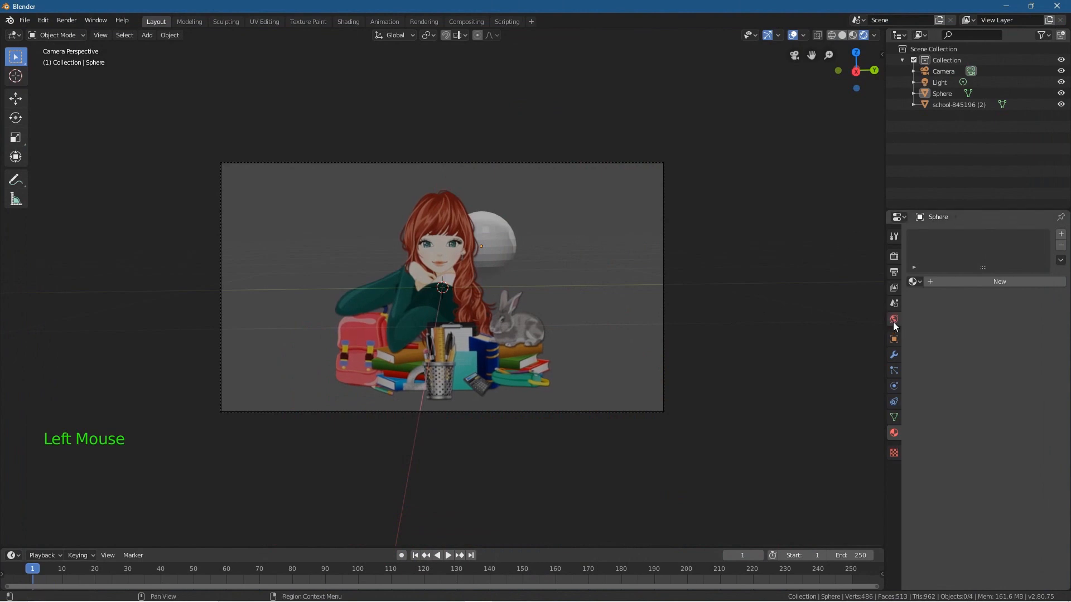
# Step: Lighten the world background colour, then select the schoolgirl plane and the sphere
pyautogui.click(893, 319)
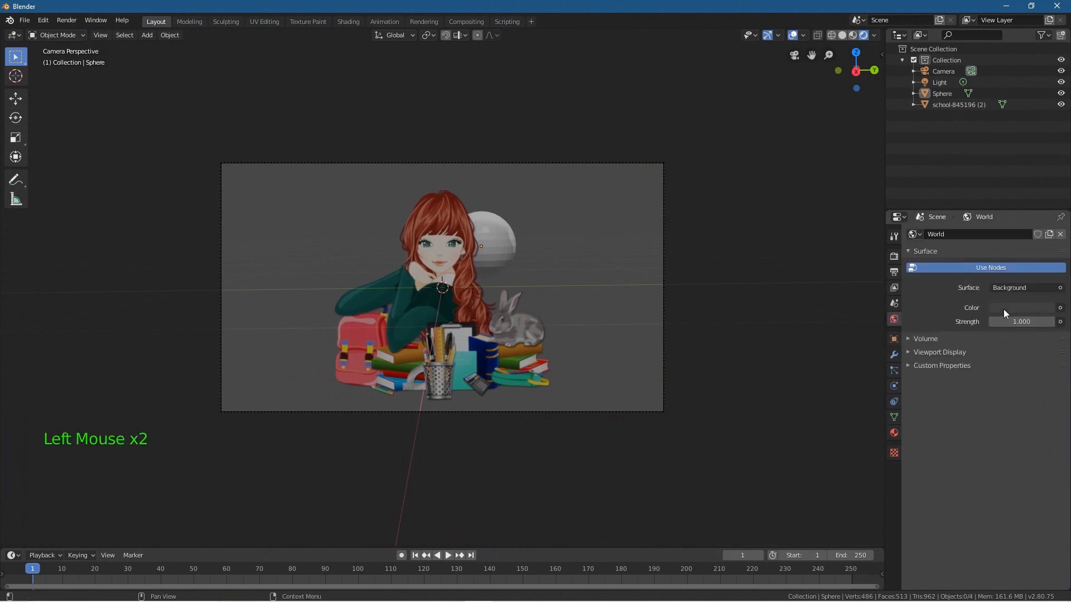
pyautogui.click(1021, 307)
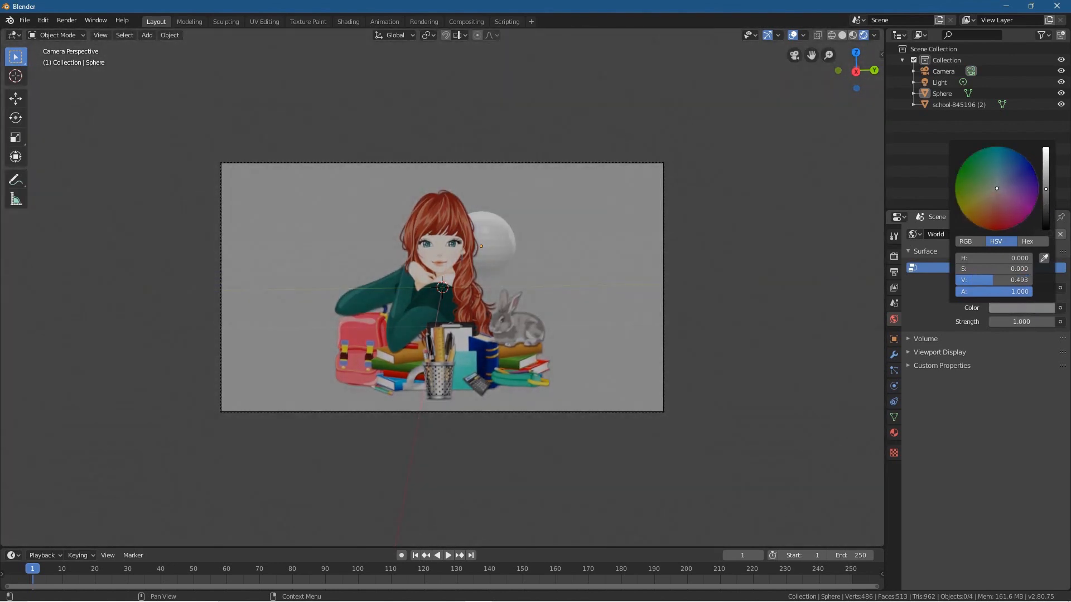
pyautogui.click(442, 290)
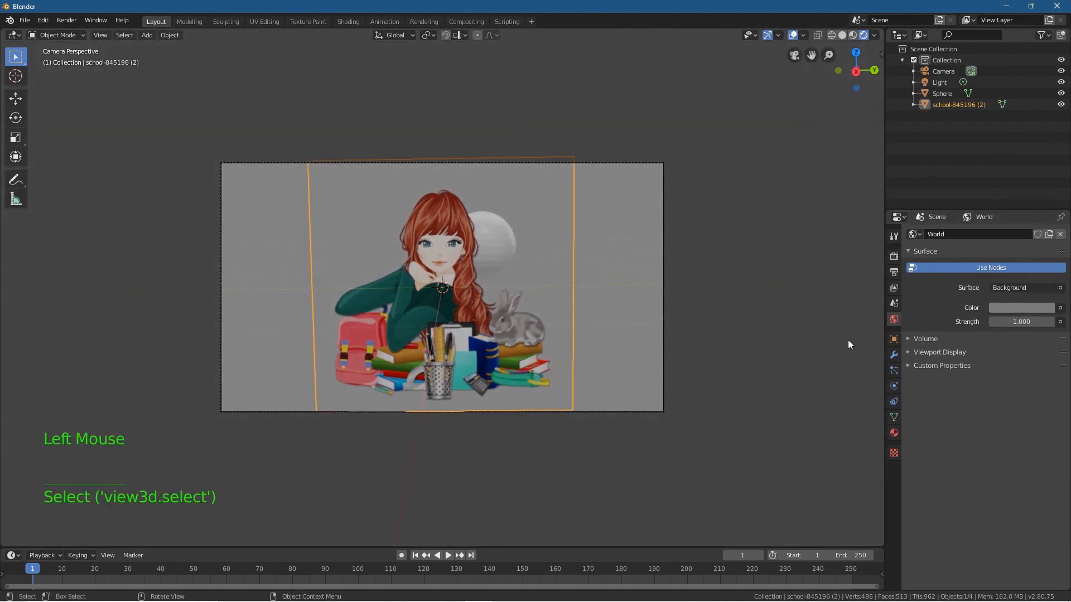
pyautogui.click(480, 246)
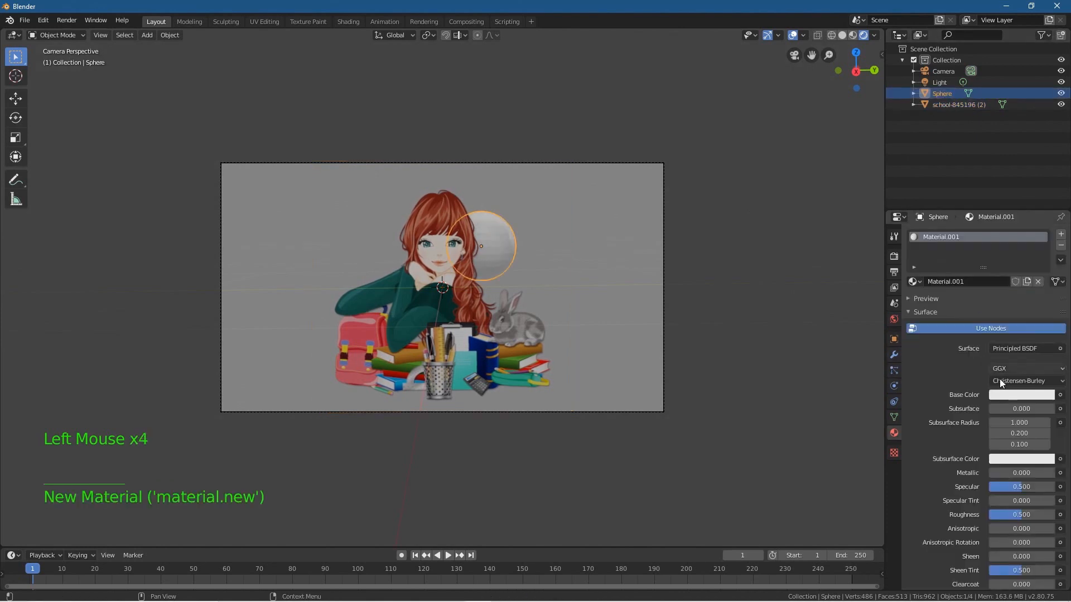
# Step: Give the sphere a bright blue base colour, then start moving the schoolgirl plane rightward
pyautogui.click(1021, 395)
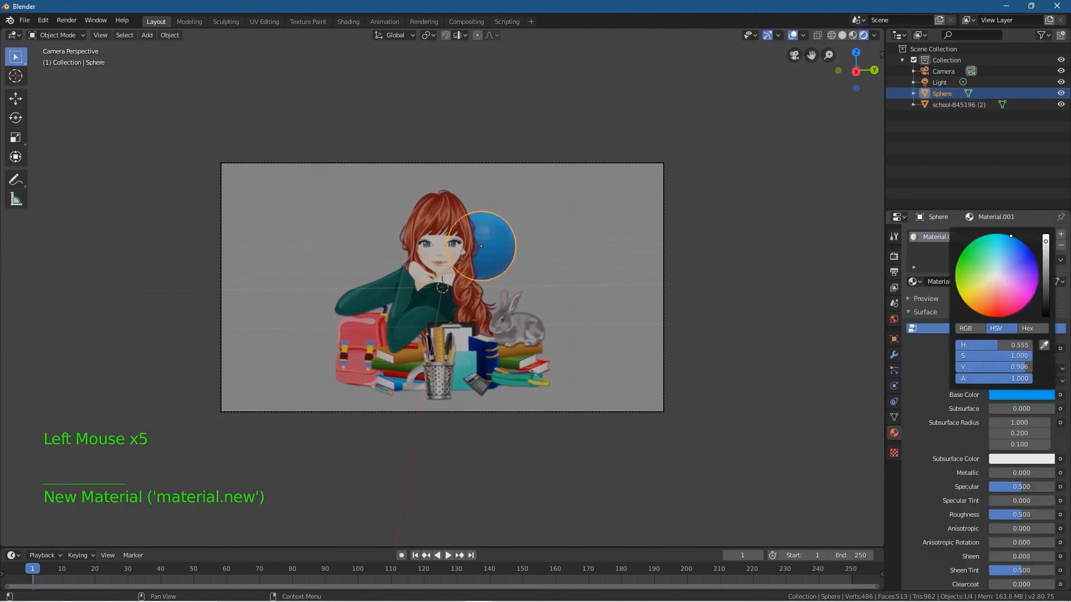
pyautogui.click(710, 328)
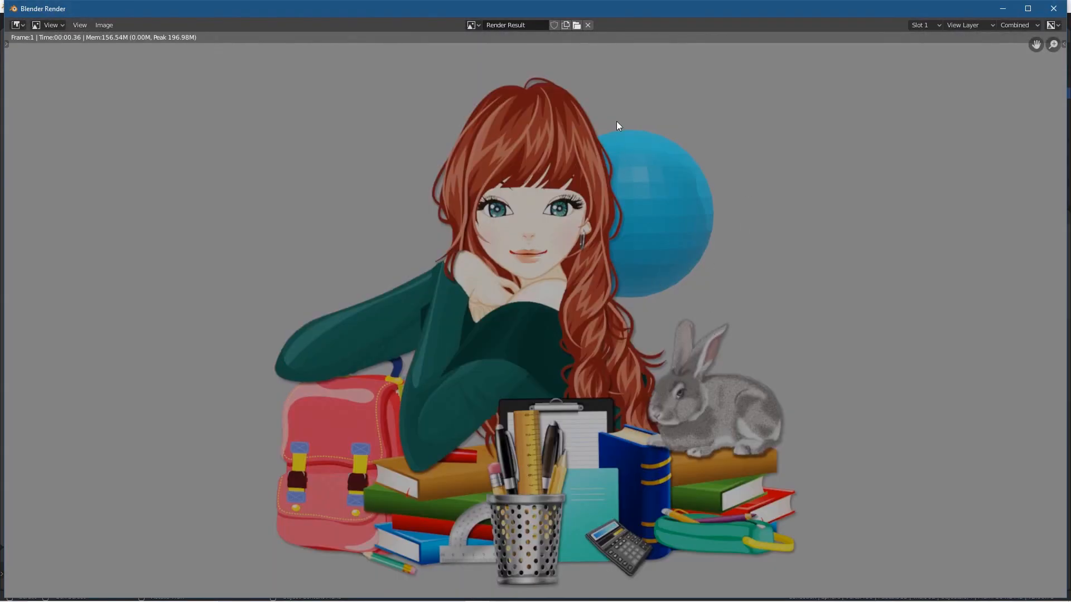
pyautogui.moveTo(1054, 8)
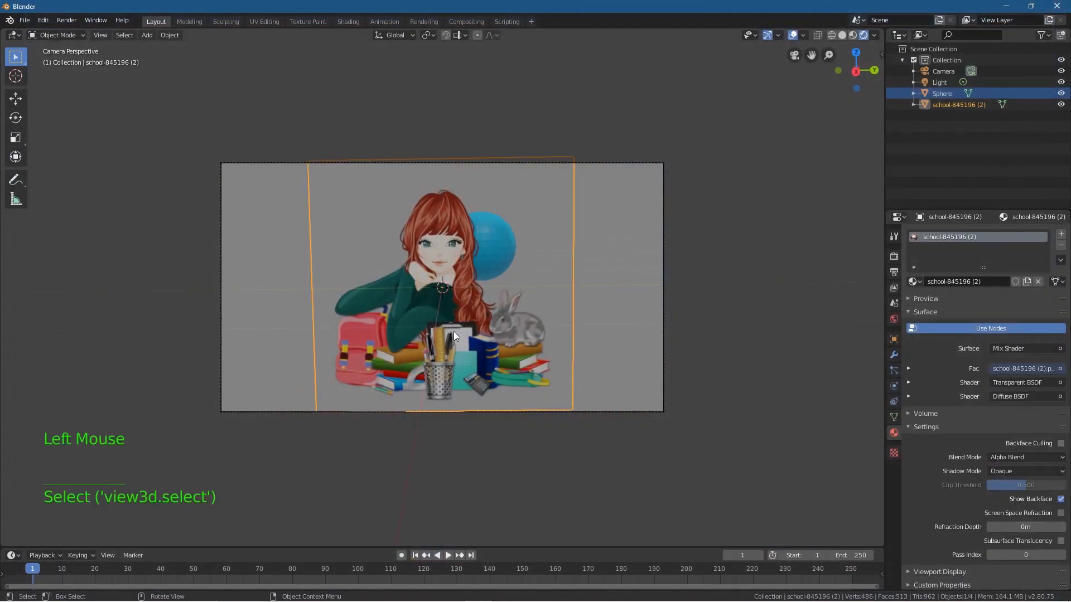
pyautogui.press('g')
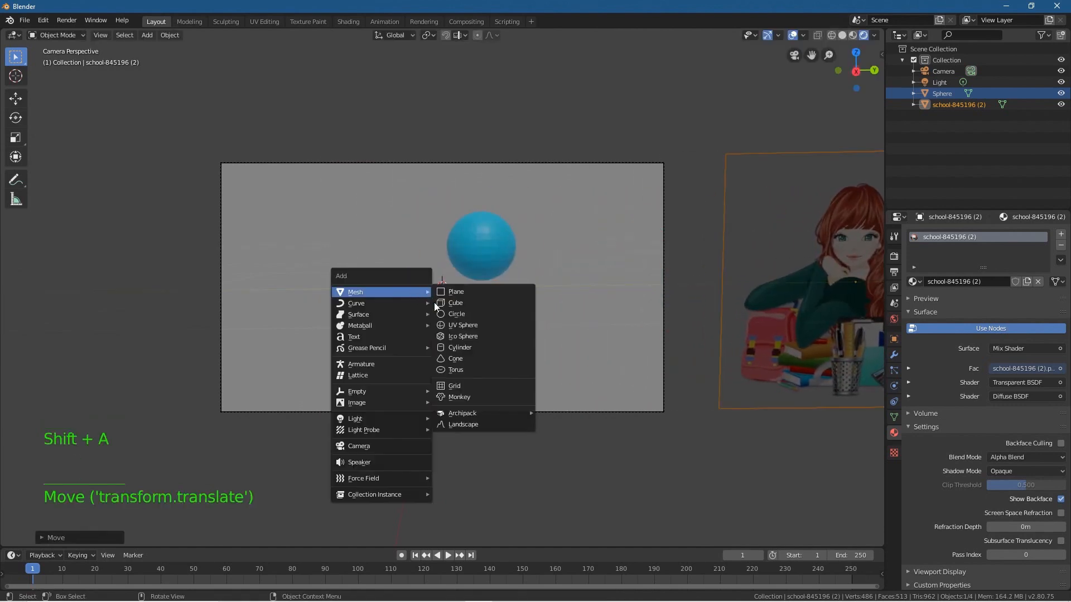
pyautogui.moveTo(357, 403)
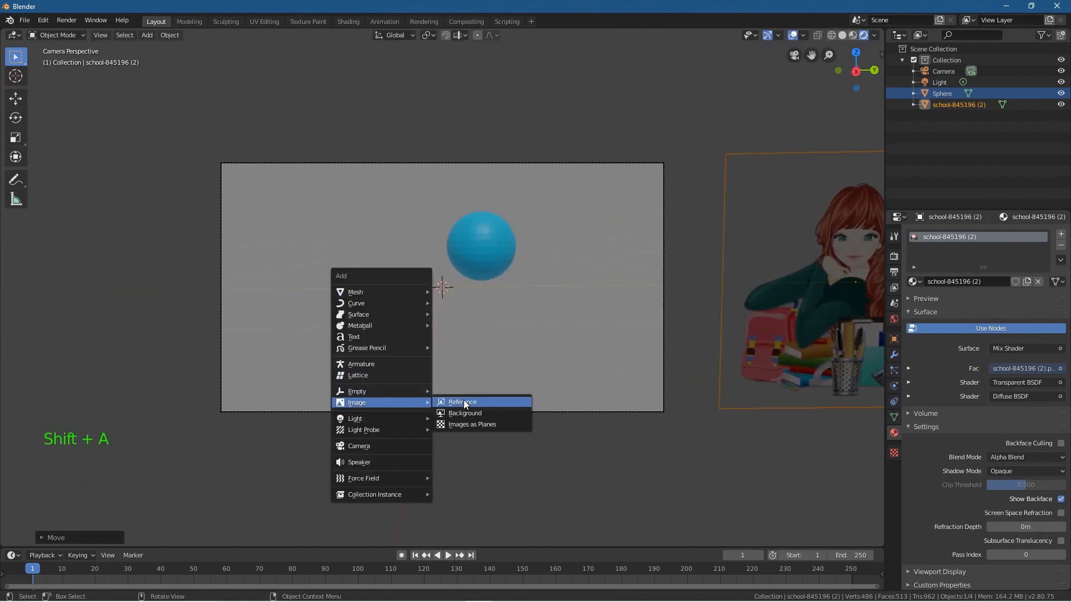
# Step: Import car-967470.png as an image plane inside the camera frame
pyautogui.click(471, 423)
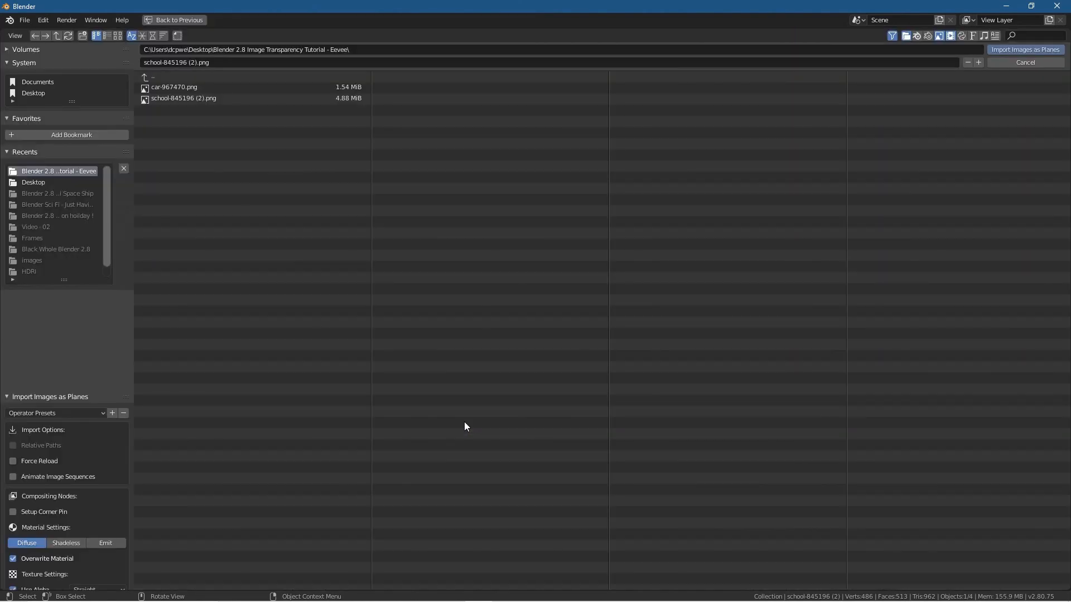
pyautogui.click(174, 87)
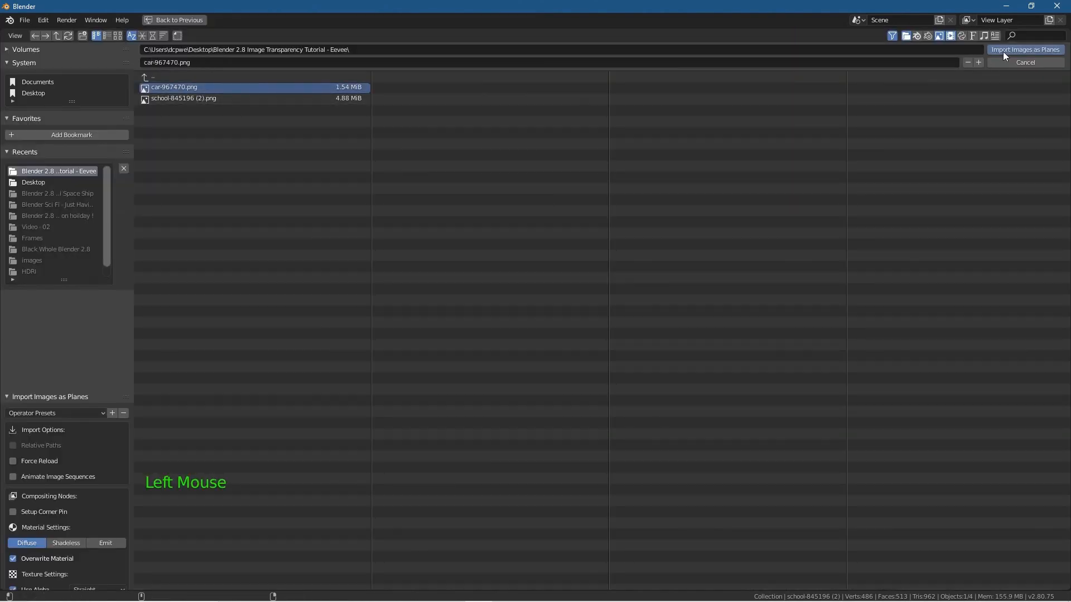
pyautogui.click(1007, 62)
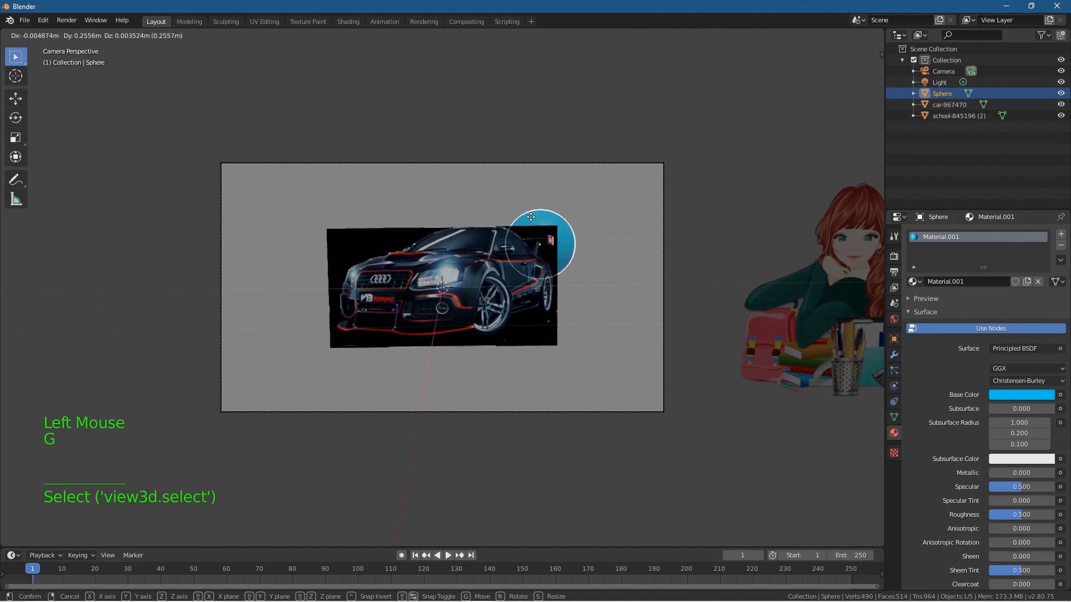
# Step: Set the car plane's material blend mode to Alpha Blend and render the camera view
pyautogui.click(452, 288)
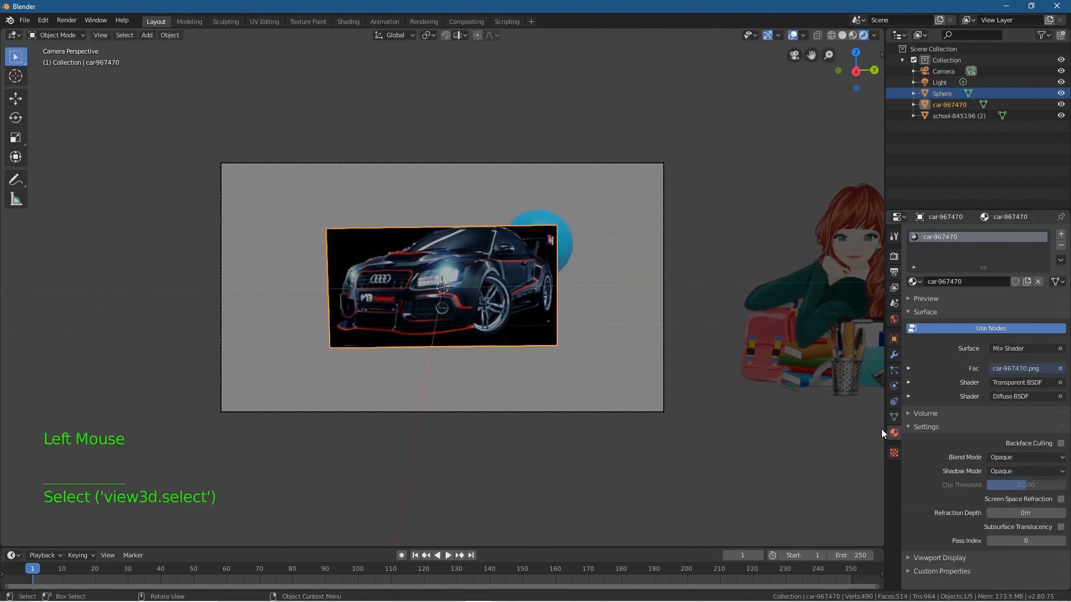
pyautogui.click(1025, 457)
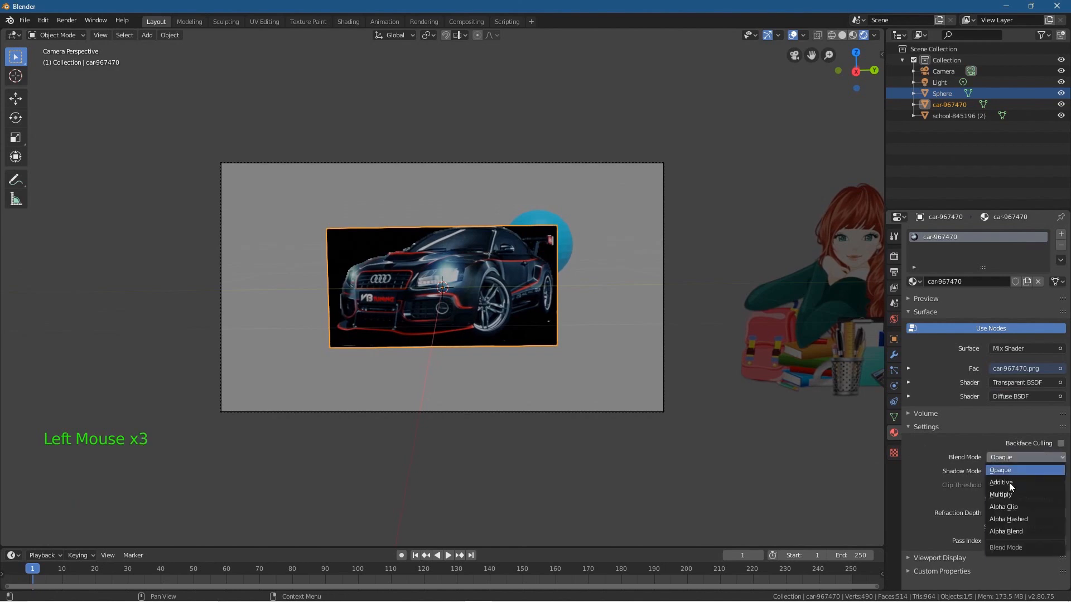
pyautogui.click(1005, 531)
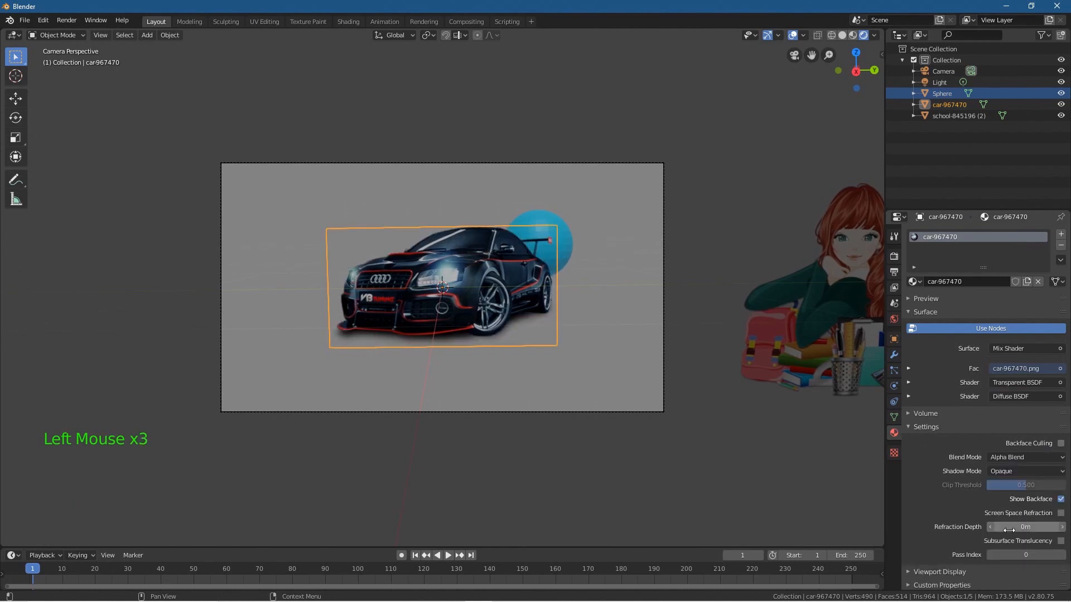
pyautogui.click(366, 350)
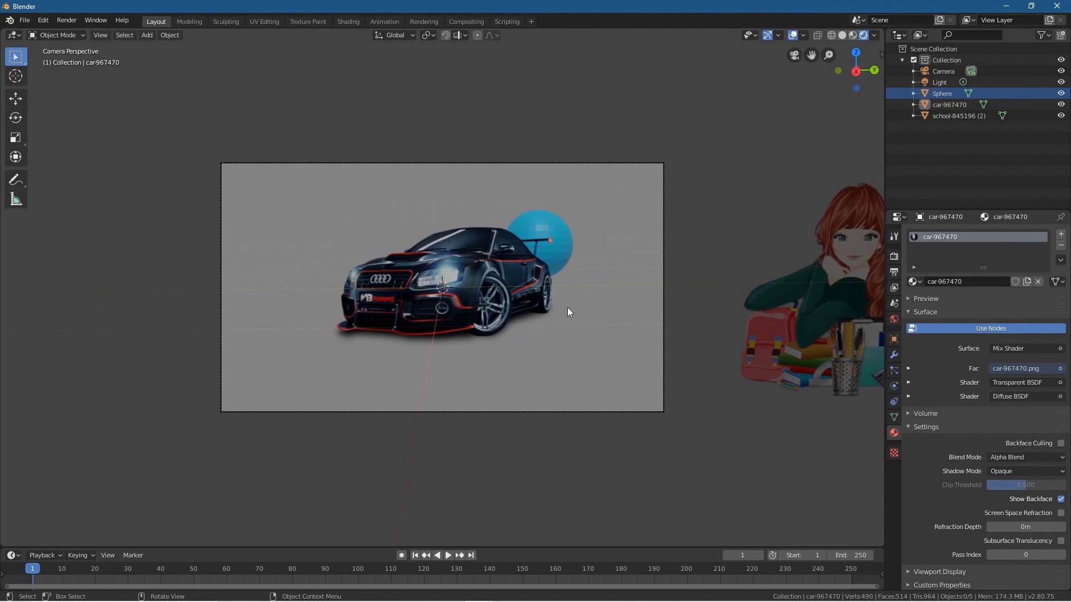
pyautogui.press('F12')
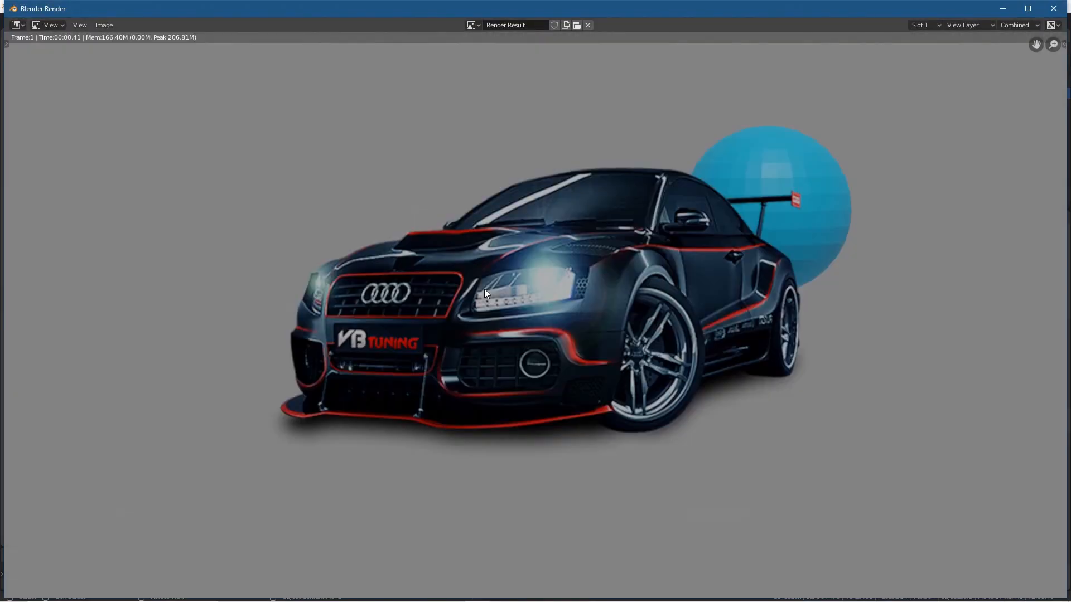
pyautogui.moveTo(351, 407)
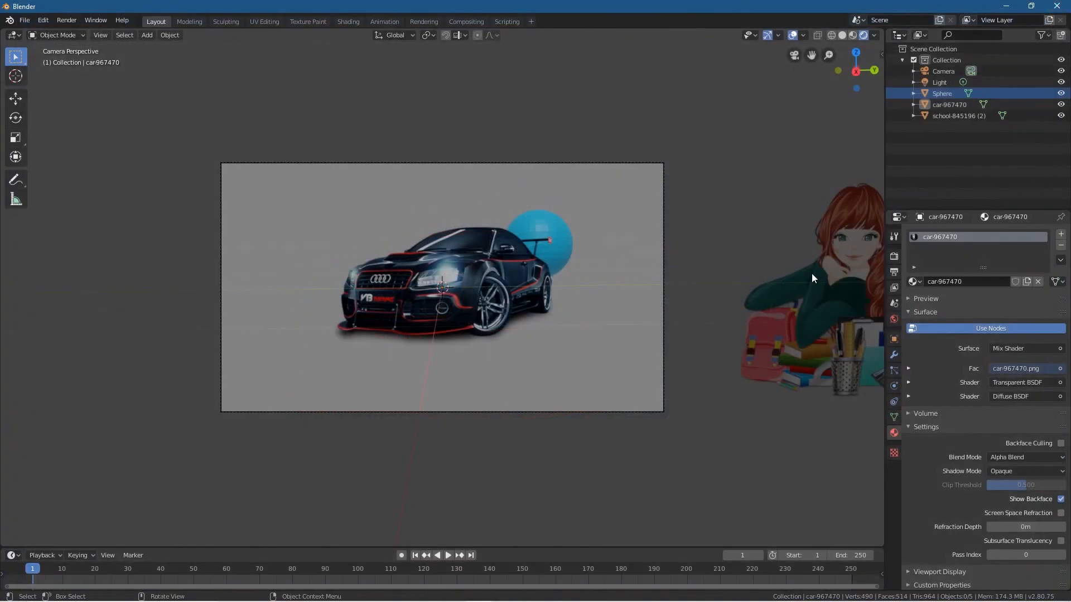
# Step: Centre the schoolgirl plane in frame and place the blue sphere behind her head
pyautogui.click(505, 256)
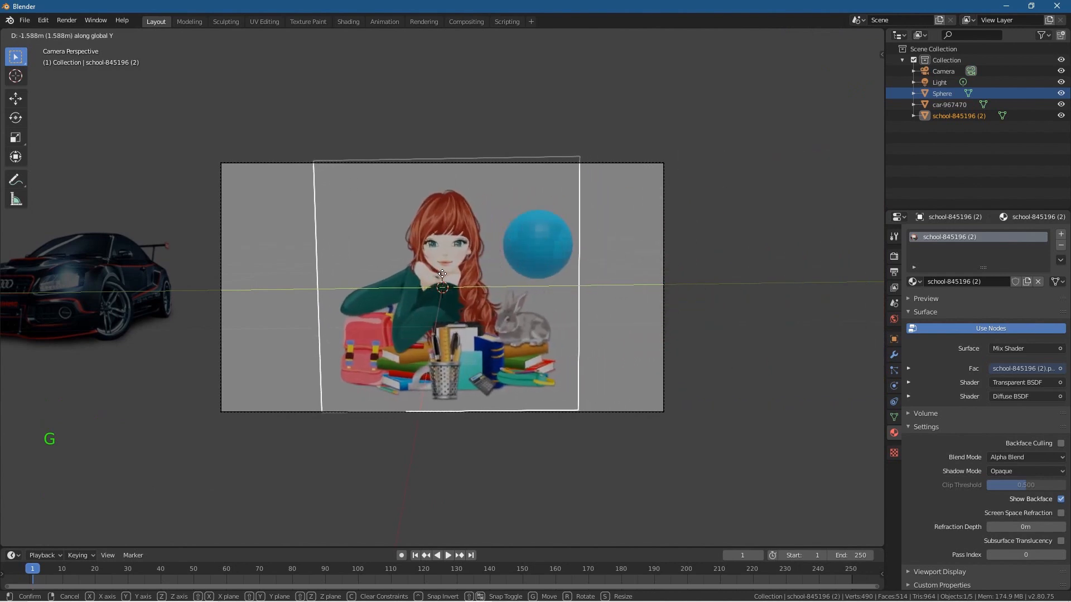
pyautogui.click(442, 289)
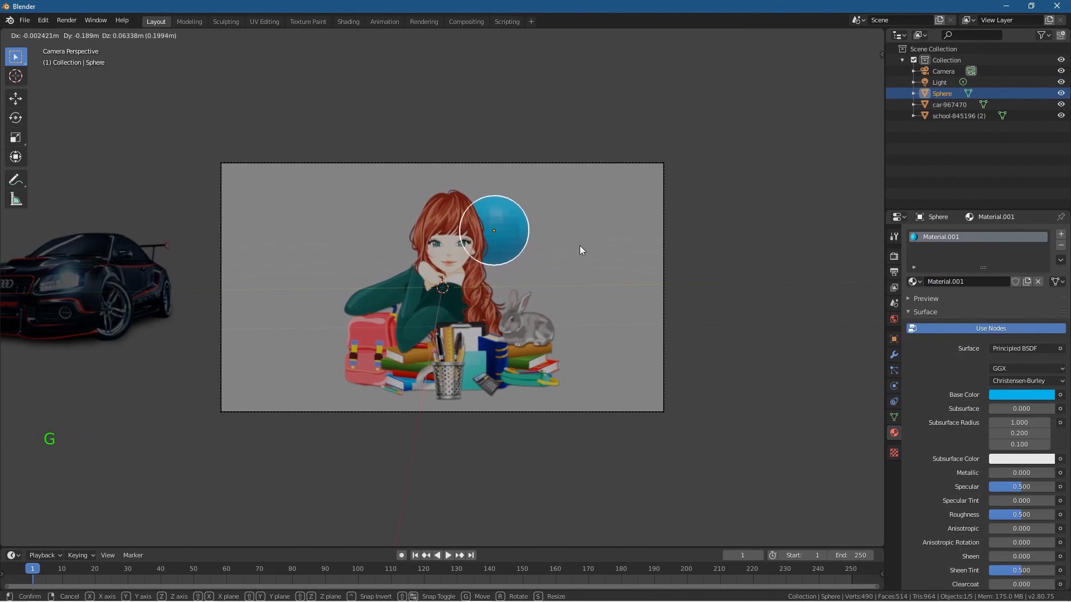
pyautogui.click(477, 310)
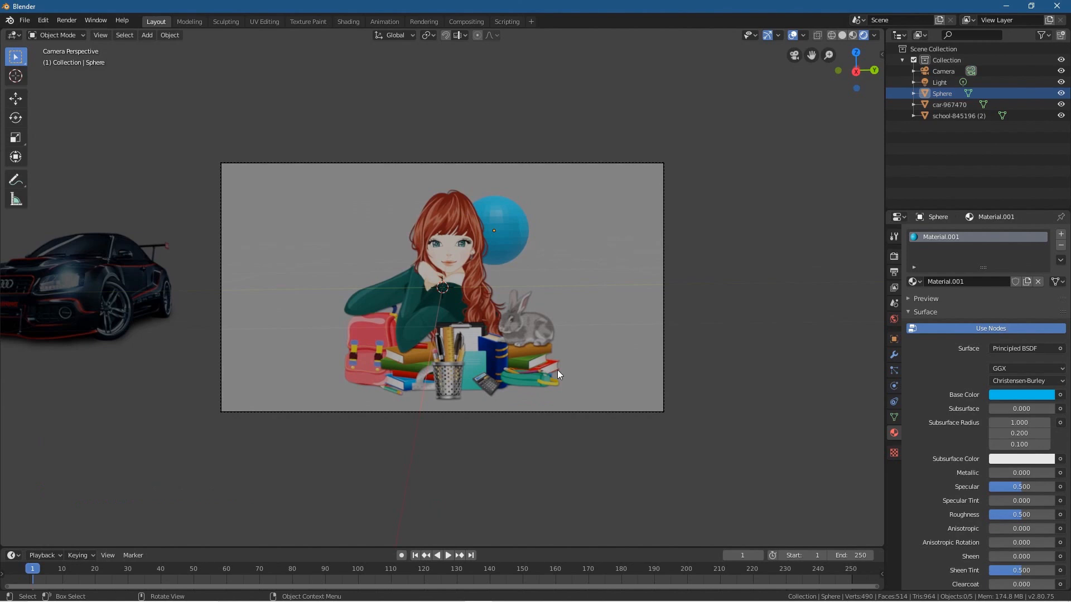
pyautogui.click(423, 280)
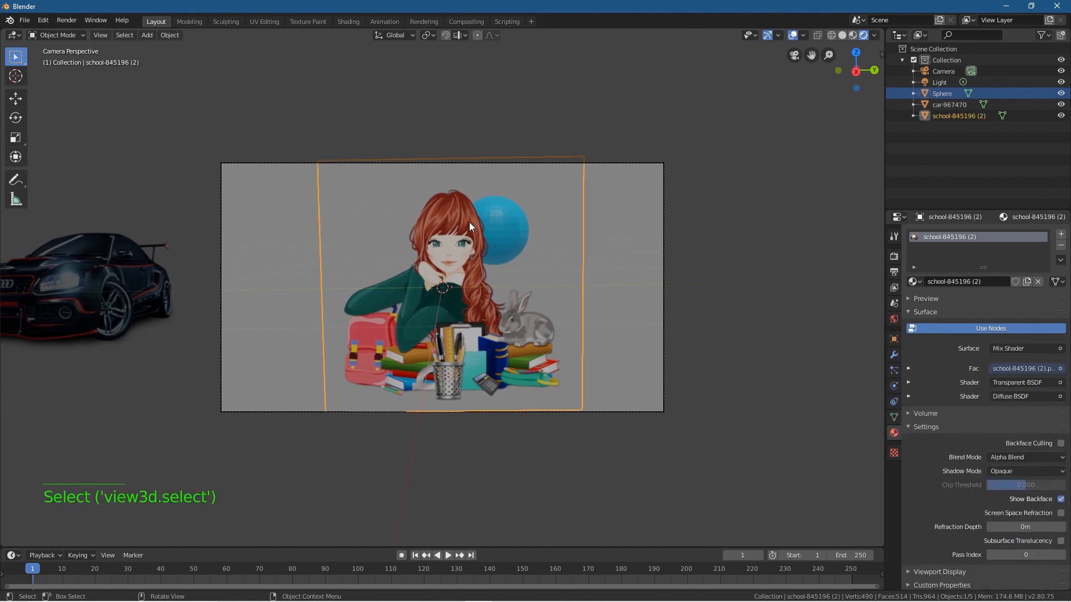
# Step: In the Shading workspace, swap the schoolgirl's Diffuse for an Emission shader at strength 1.7
pyautogui.click(348, 21)
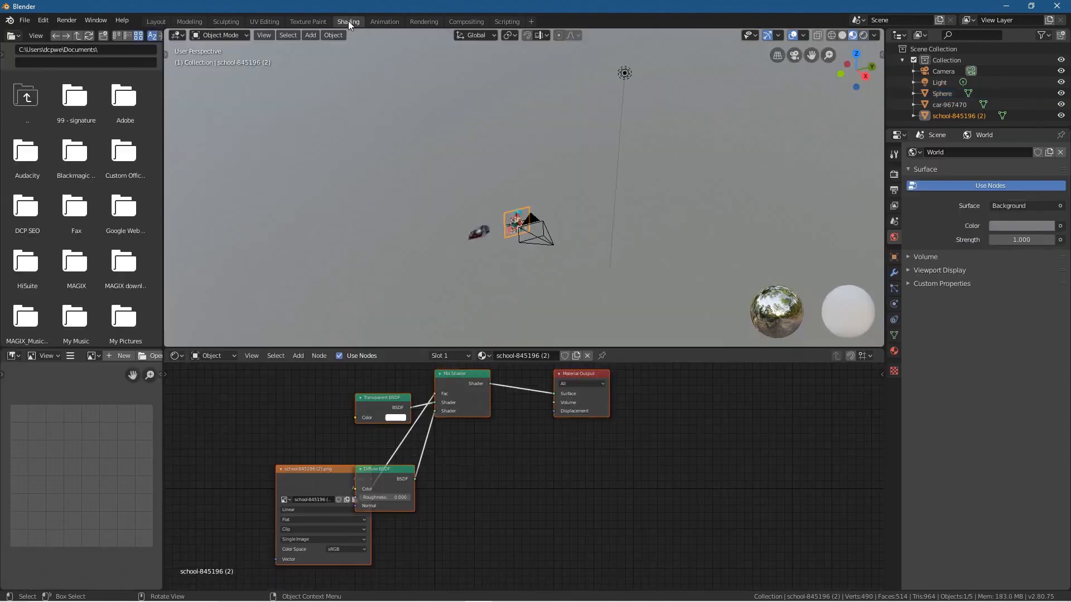
pyautogui.moveTo(380, 57)
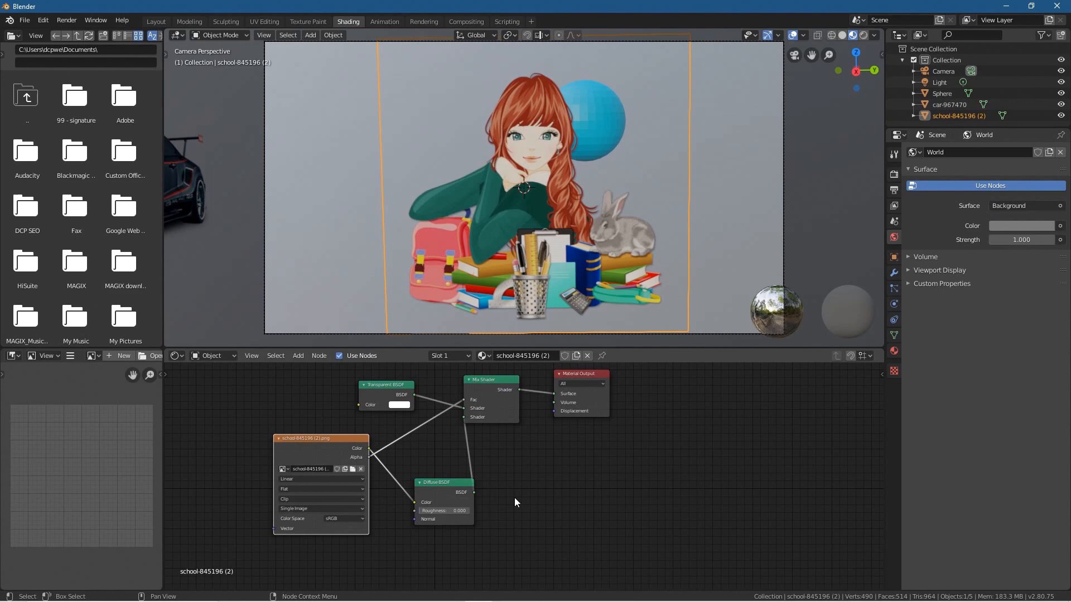
pyautogui.moveTo(442, 481); pyautogui.dragTo(432, 481)
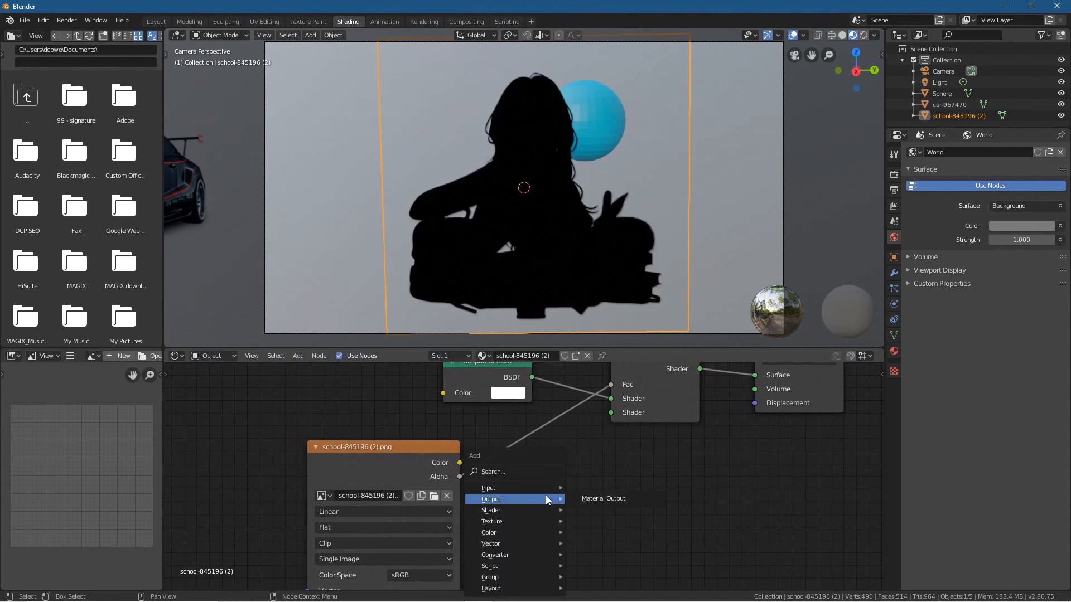
pyautogui.moveTo(512, 510)
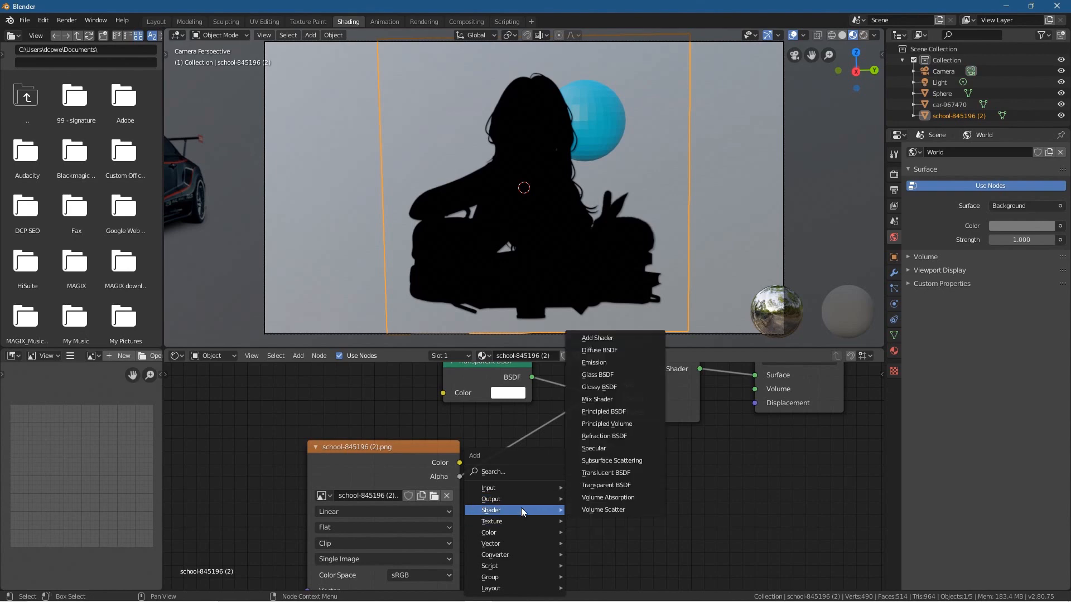
pyautogui.click(594, 362)
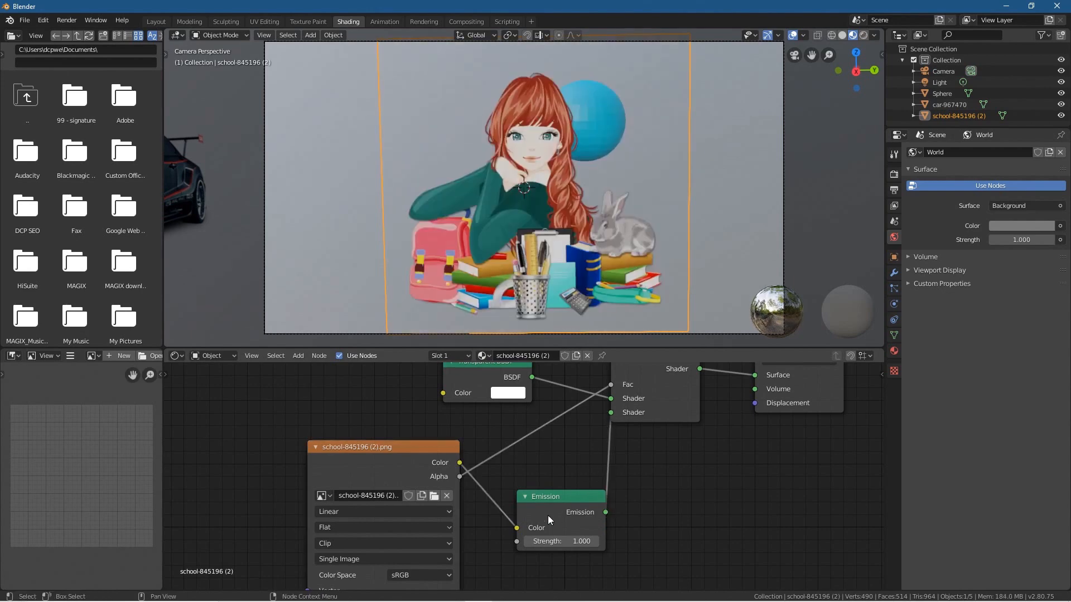
pyautogui.moveTo(560, 541); pyautogui.dragTo(587, 532)
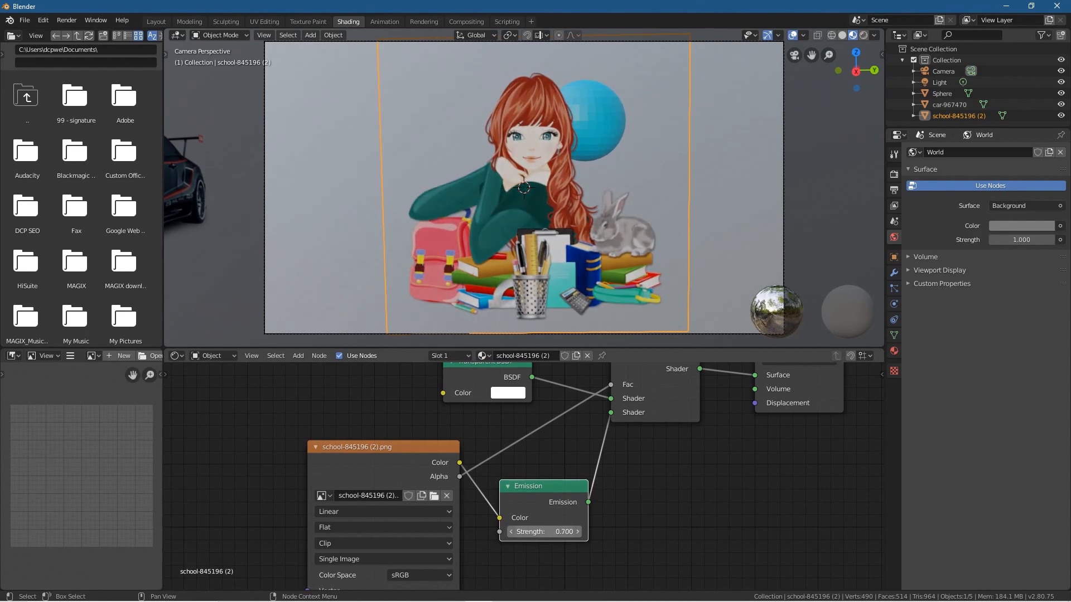
pyautogui.moveTo(541, 532); pyautogui.dragTo(581, 532)
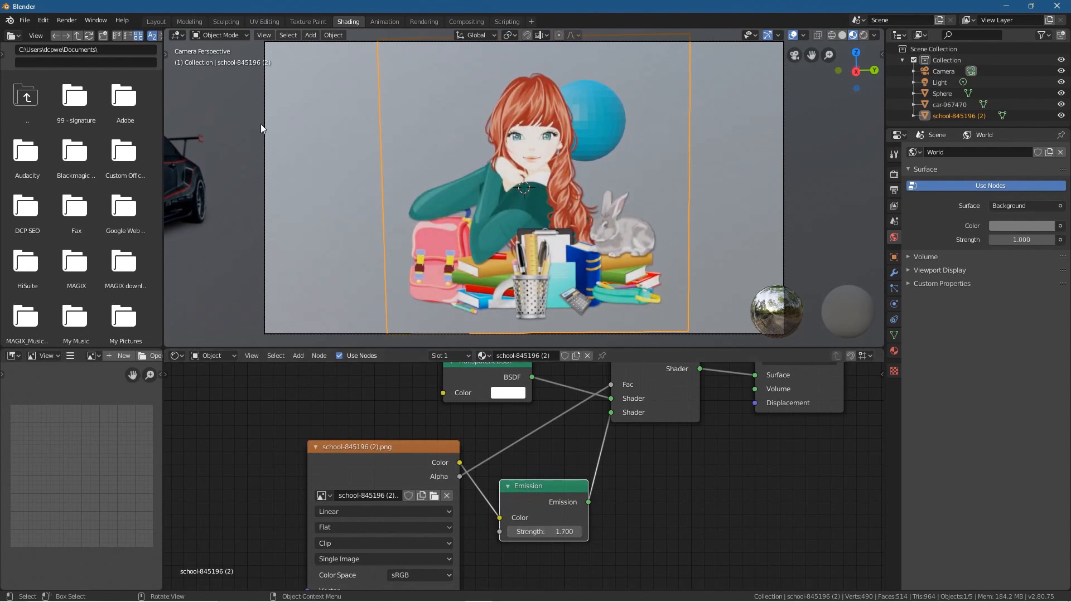
pyautogui.click(156, 21)
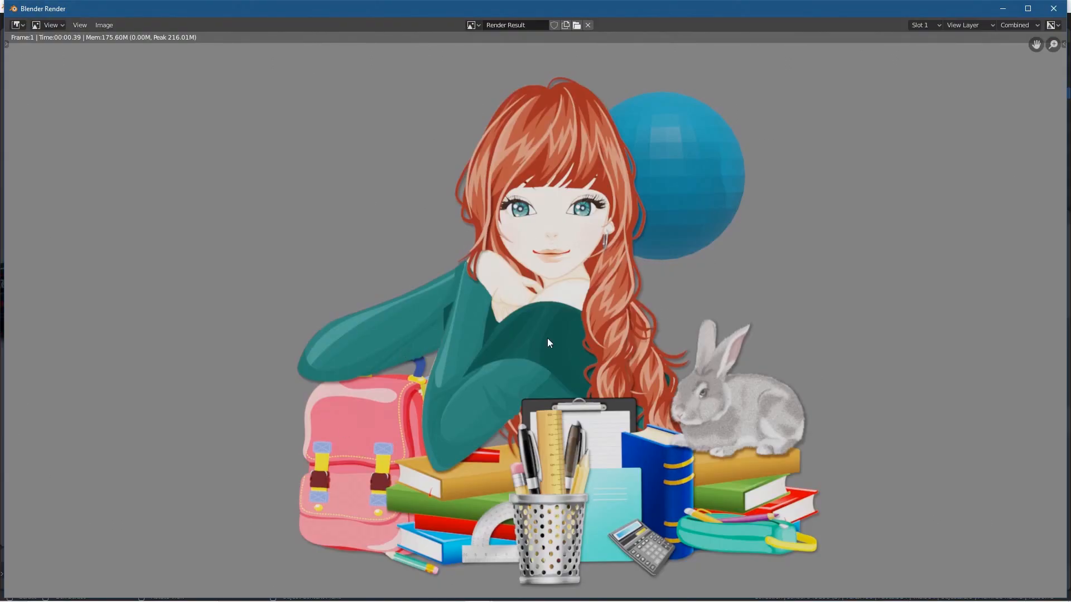
pyautogui.moveTo(839, 98)
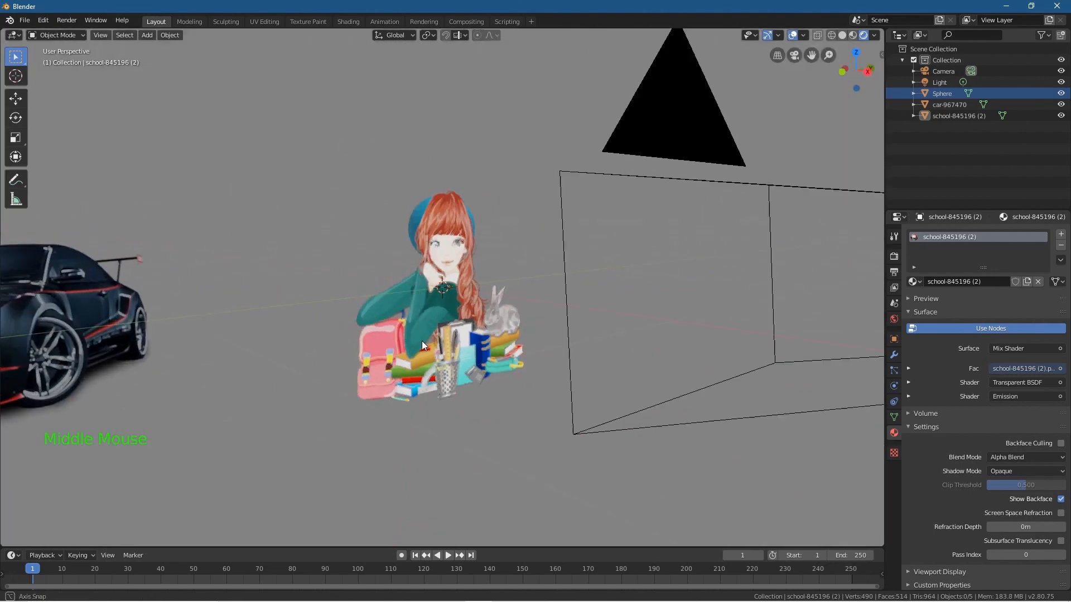
# Step: Orbit the scene, return to the camera view with Numpad 0, and zoom out
pyautogui.moveTo(422, 345); pyautogui.dragTo(379, 334)
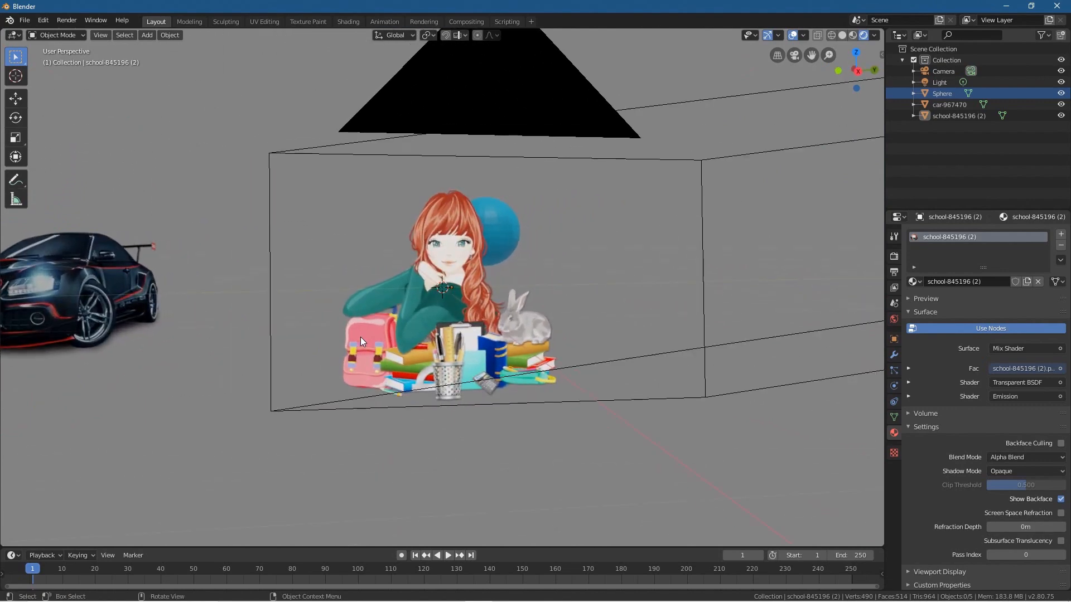
pyautogui.press('KP_0')
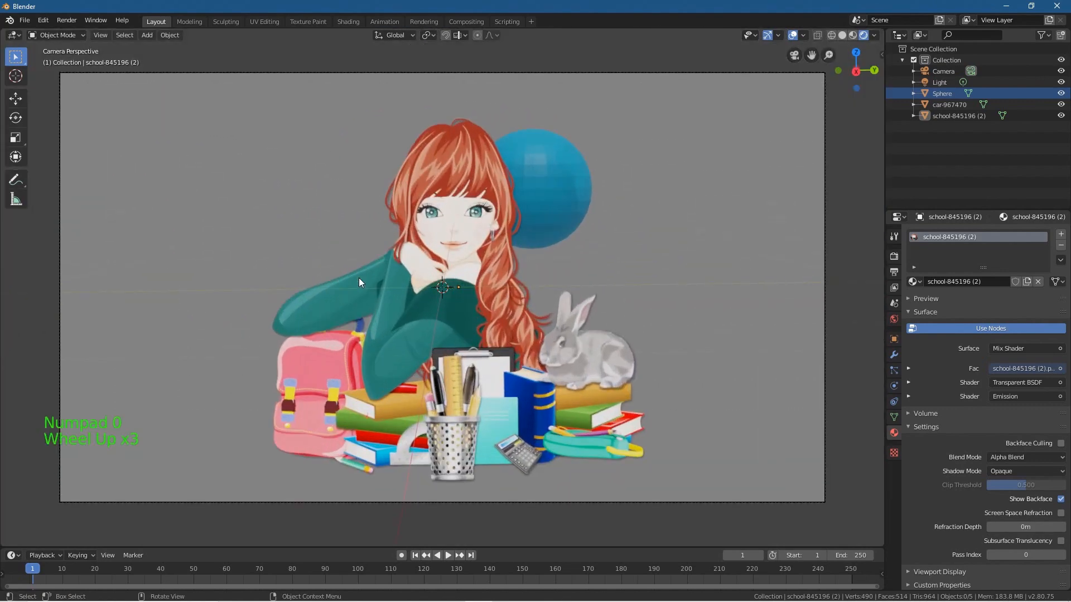
pyautogui.moveTo(429, 121)
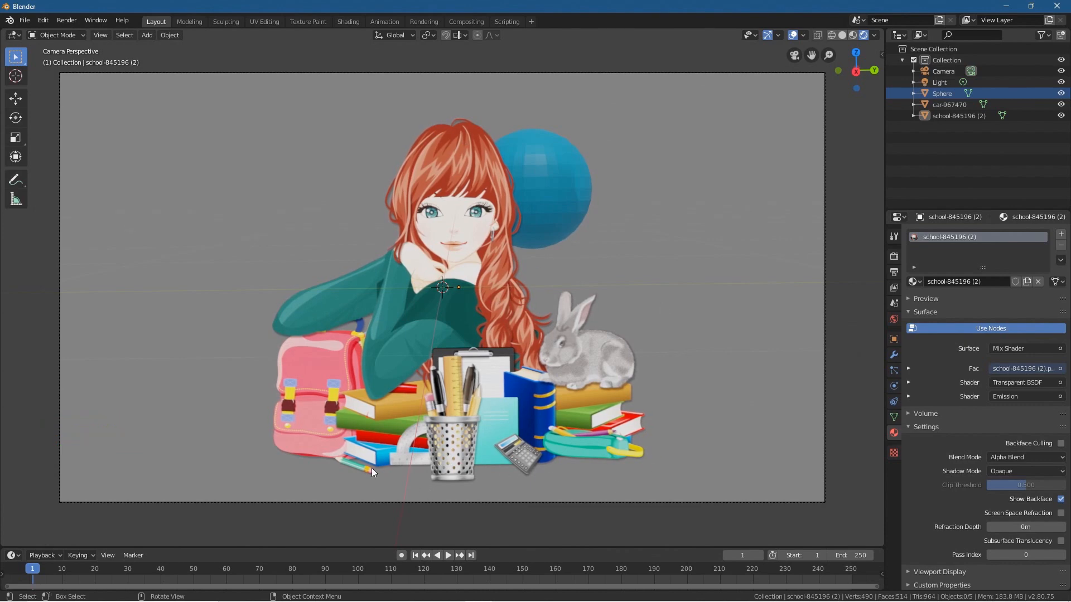
pyautogui.scroll(-3)
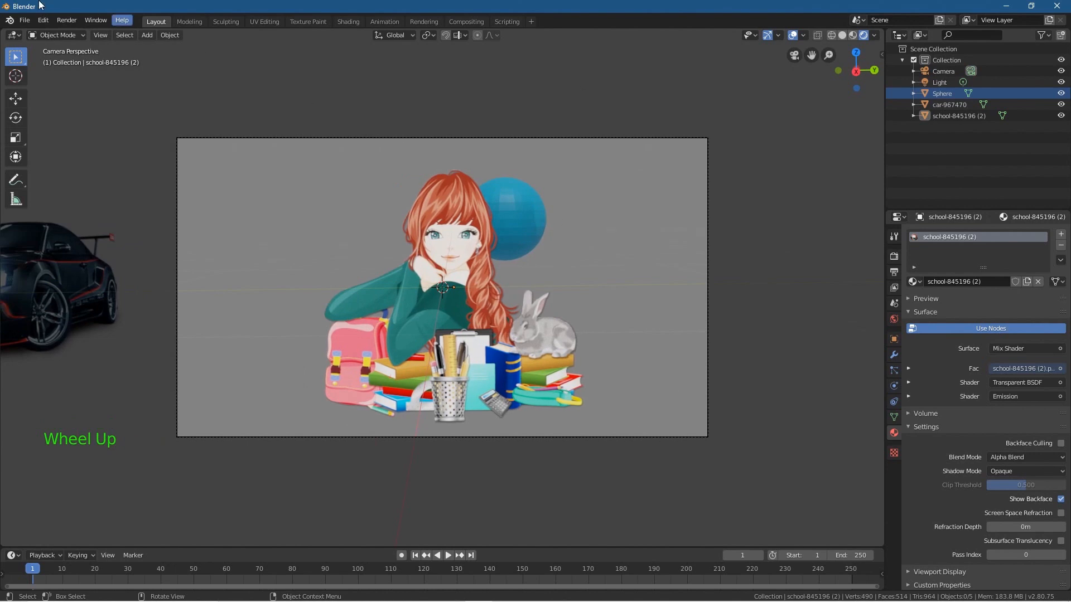
# Step: Save as 'transparent imags in blender - 01.blend' in the Image Transparency Tutorial - Eevee folder
pyautogui.click(24, 20)
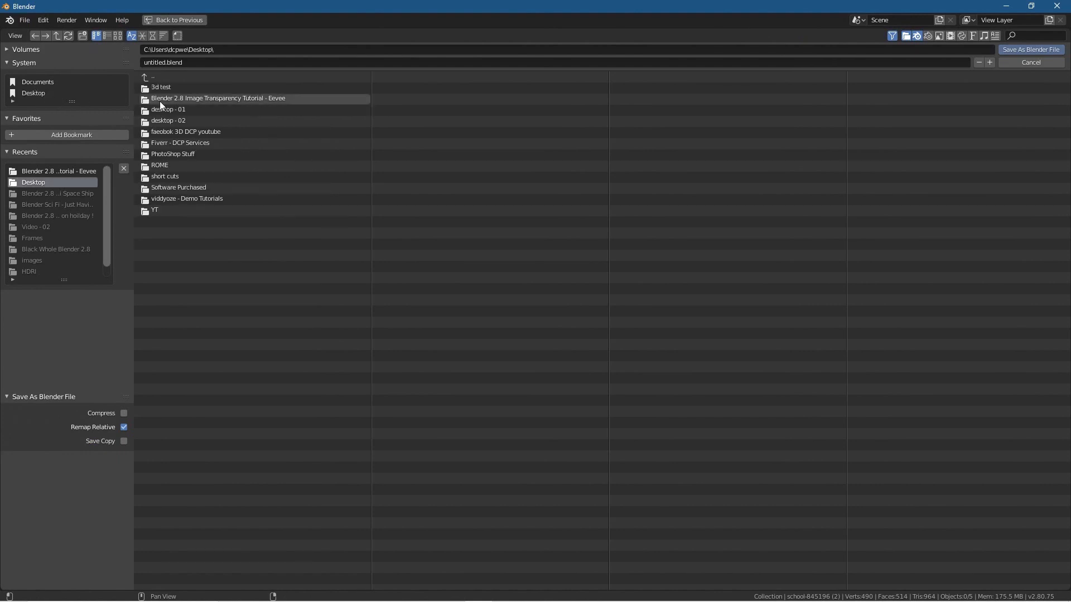
pyautogui.doubleClick(201, 98)
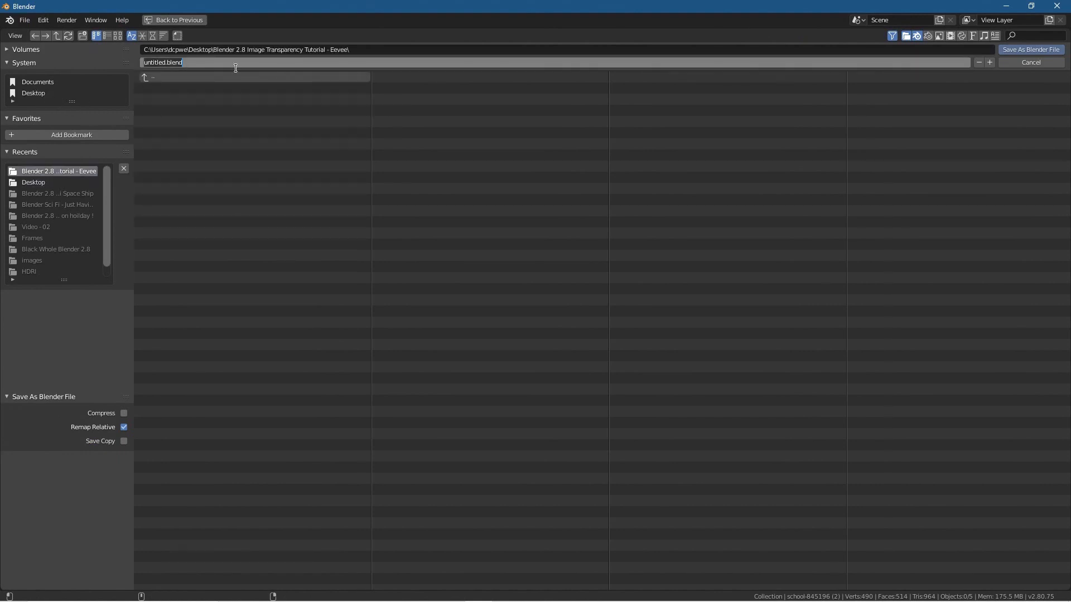
pyautogui.write('transparent imags in')
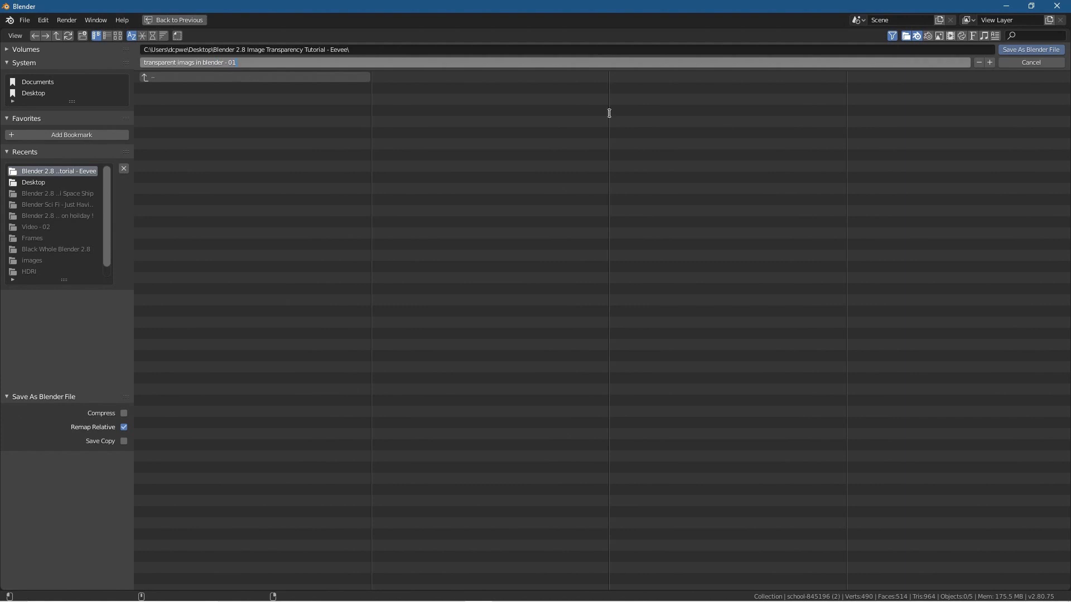
pyautogui.click(1025, 66)
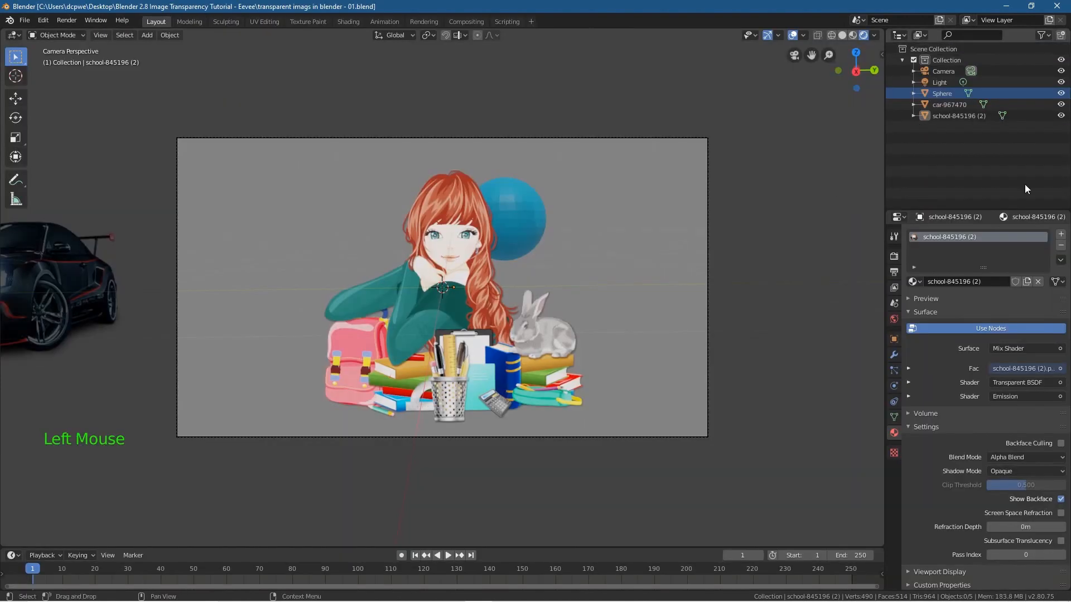
pyautogui.moveTo(987, 179)
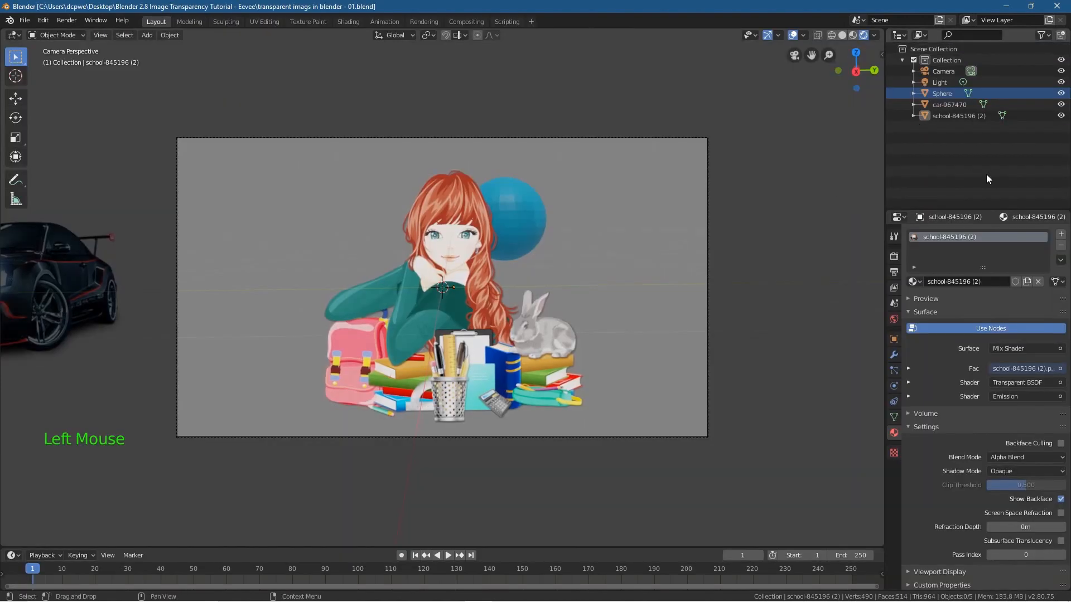